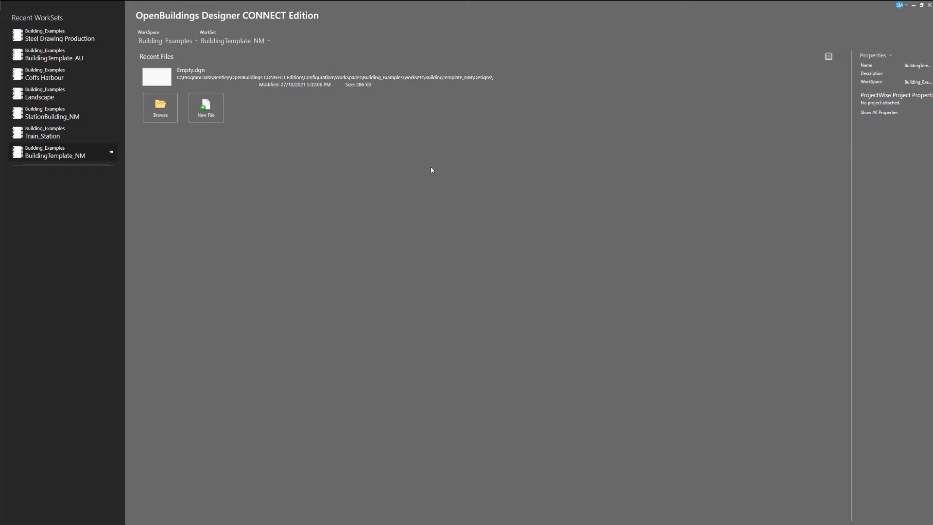
mouse_move(421, 163)
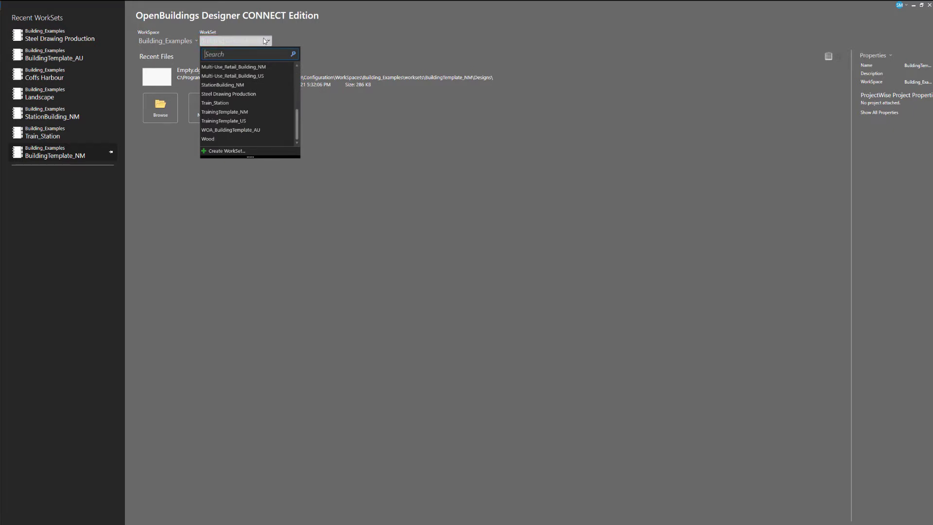
mouse_move(238, 93)
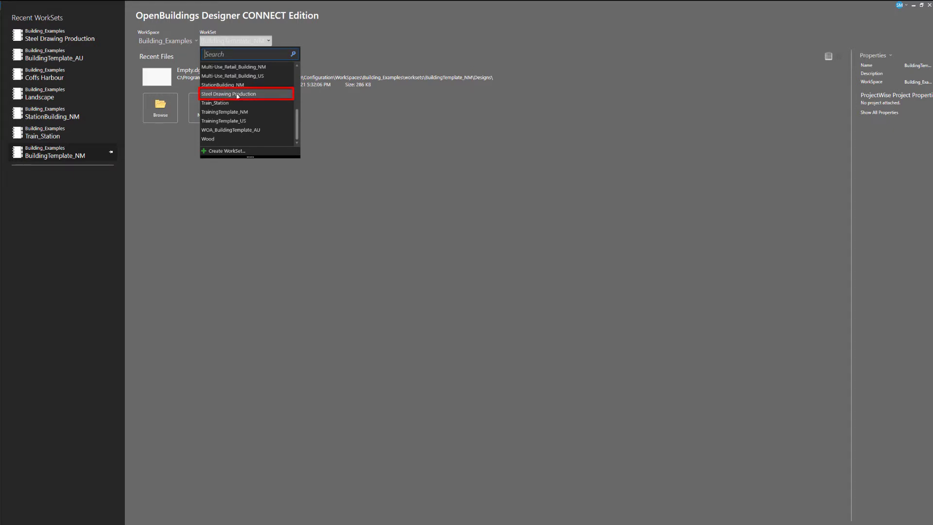
Step: Select the Steel Drawing Production WorkSet and open Platform.dgn from Recent Files
left_click(230, 93)
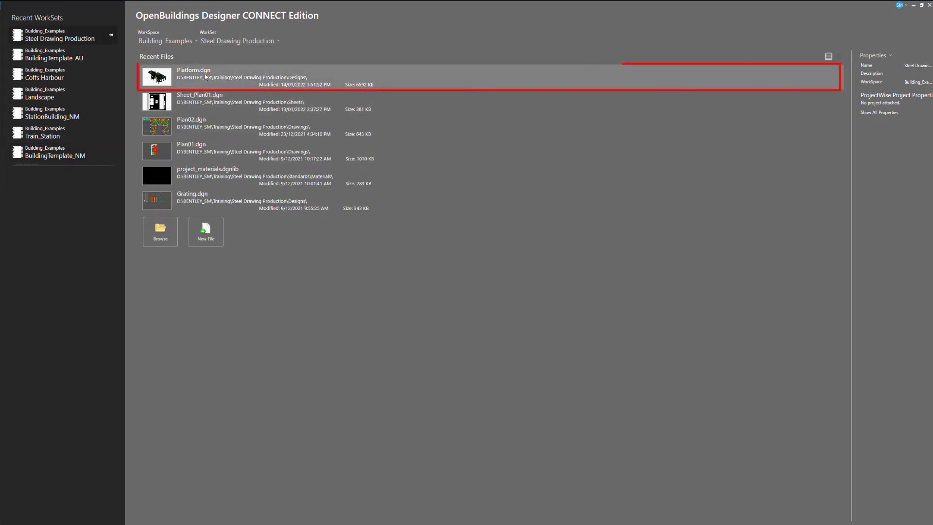
double_click(208, 77)
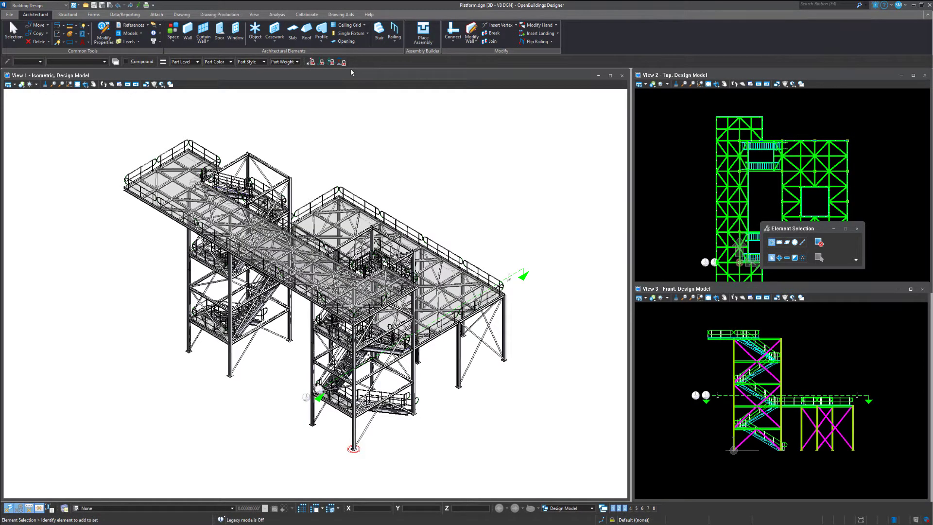
mouse_move(350, 71)
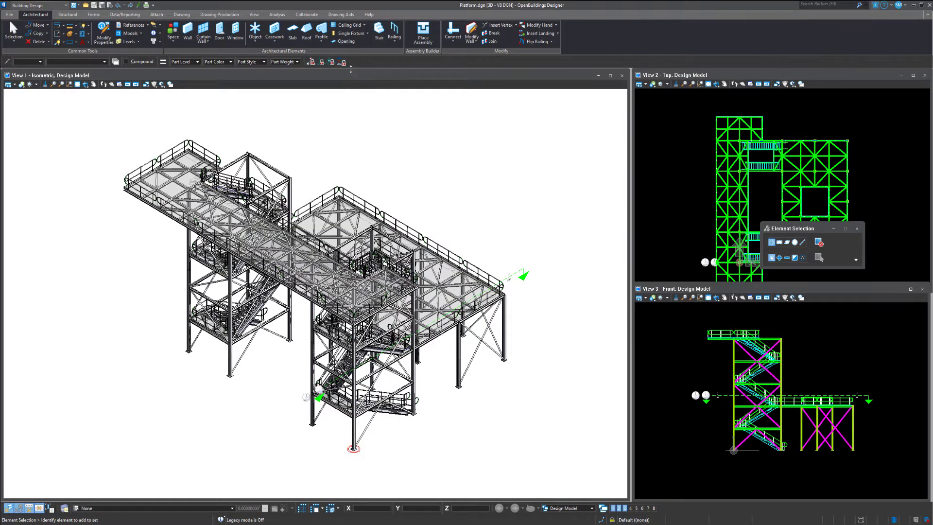
mouse_move(453, 145)
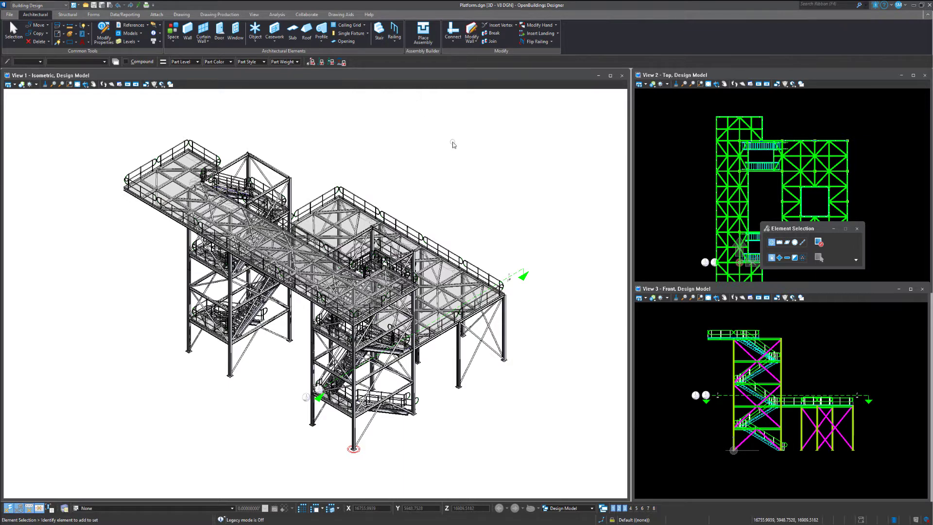
mouse_move(544, 162)
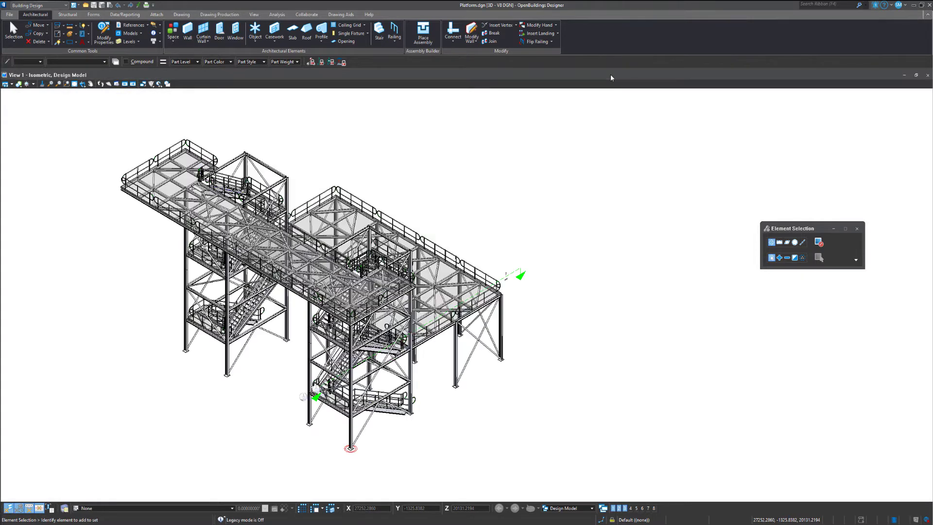
mouse_move(565, 175)
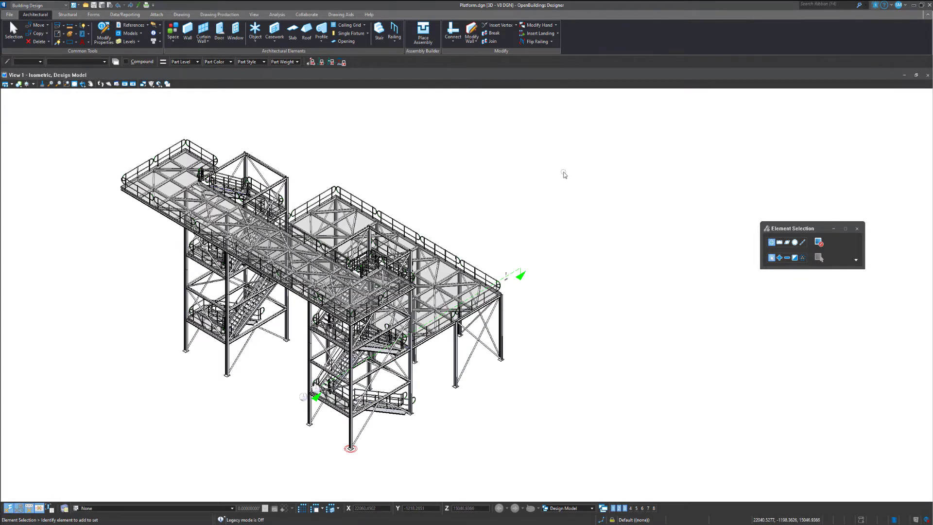
mouse_move(515, 99)
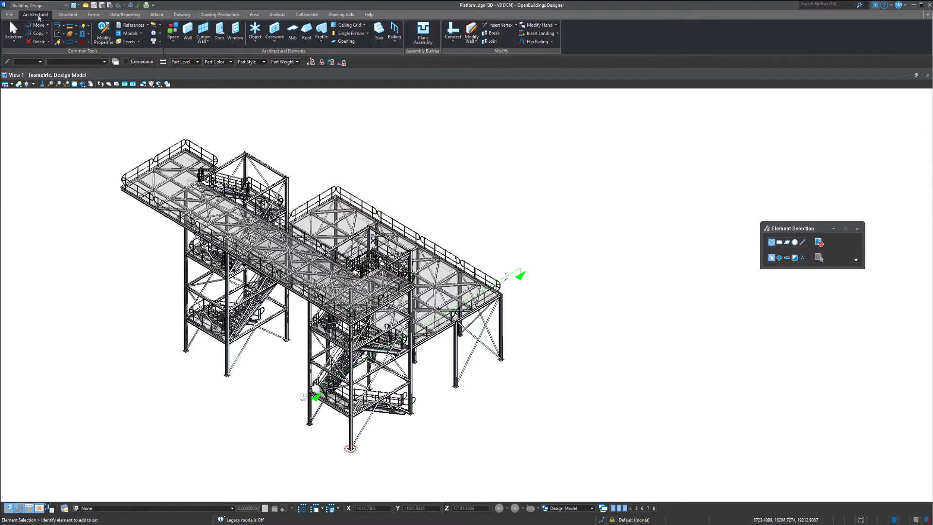
Step: Keep the Building Design workflow and bring up the Drawing Production tools
left_click(29, 5)
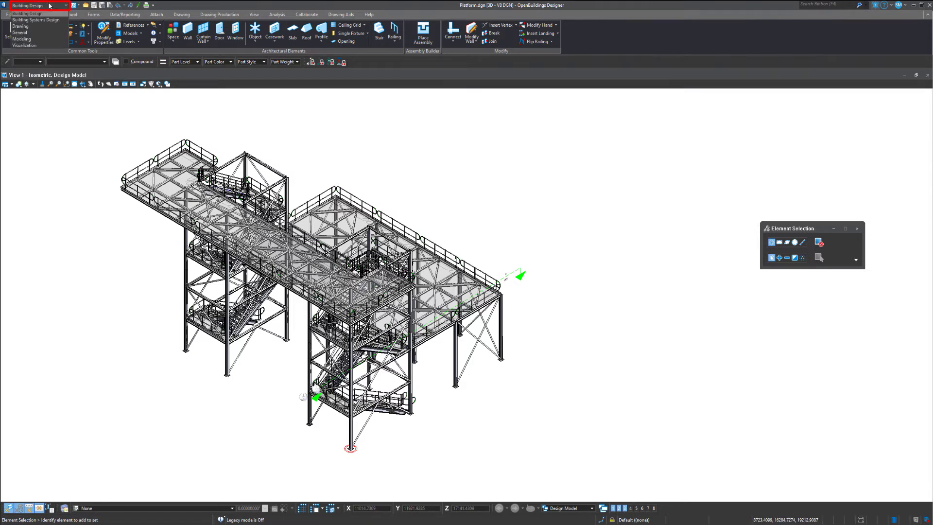
left_click(30, 5)
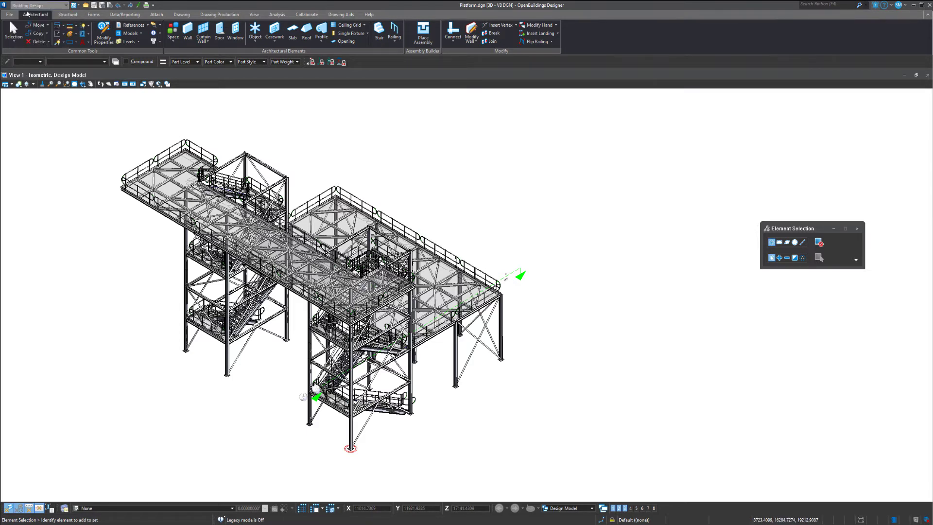
left_click(218, 14)
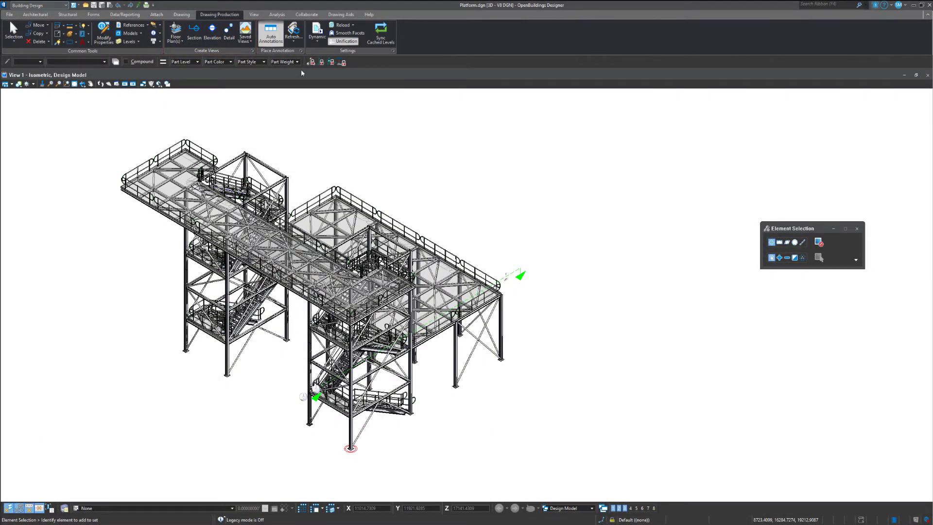
Step: Rotate View 1 to Front View to see the platform in elevation
left_click(80, 84)
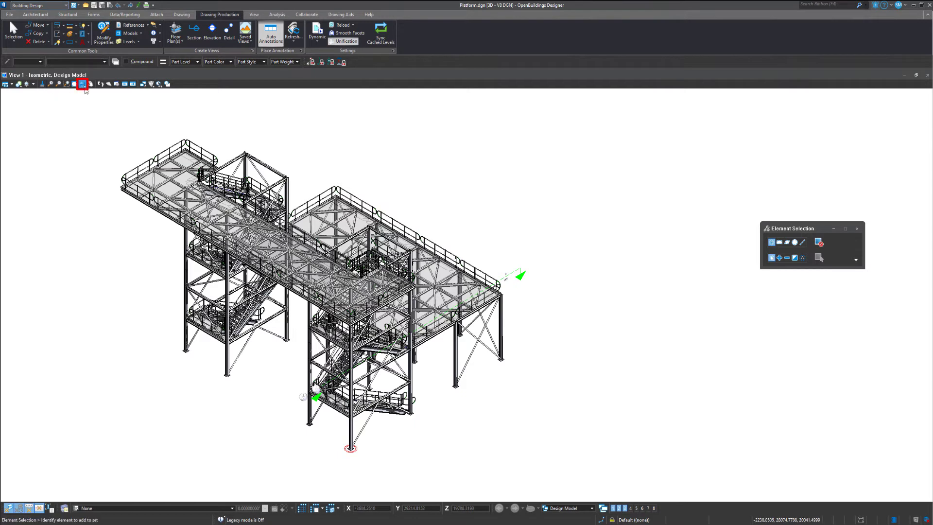
left_click(81, 84)
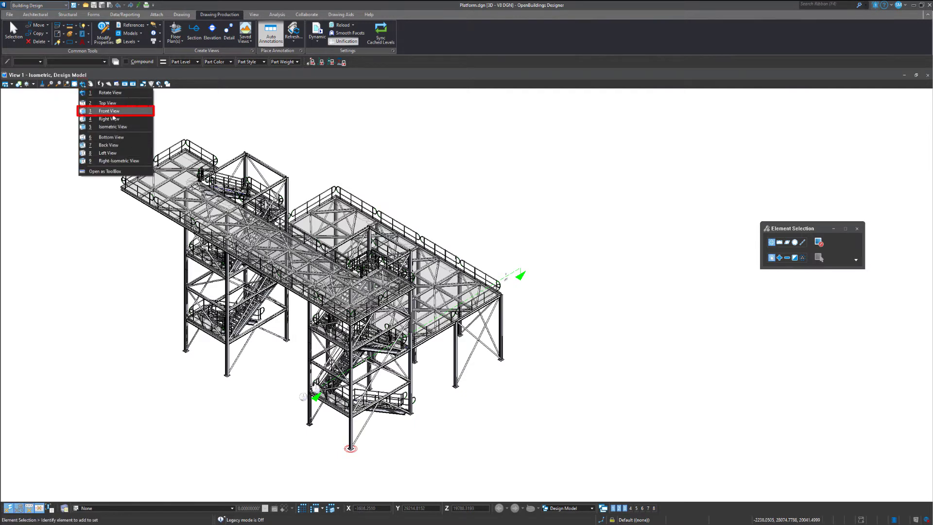
left_click(108, 111)
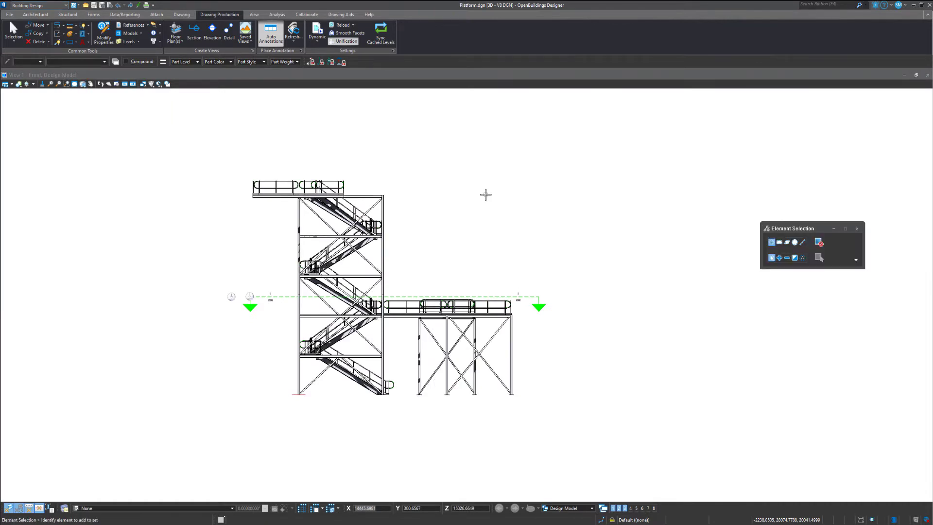
mouse_move(468, 235)
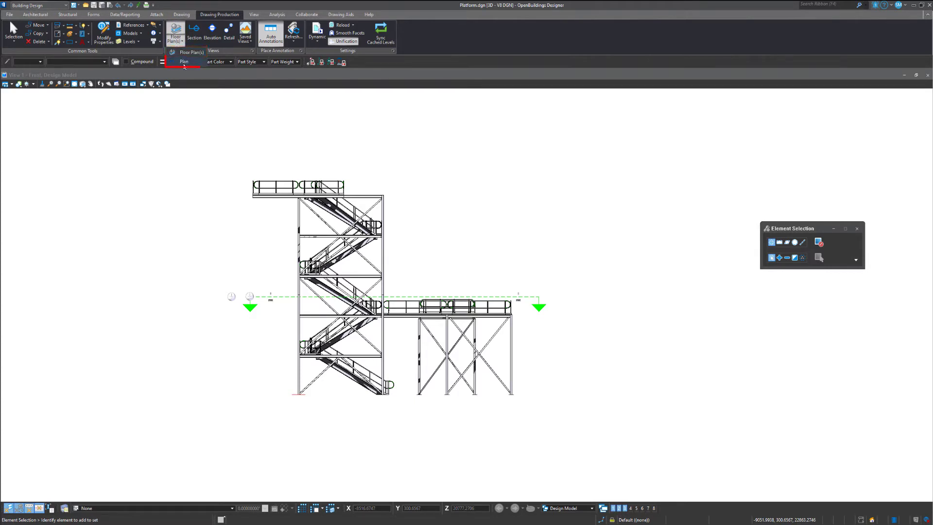
Step: Start Place Plan Callout with the Struct - Framing Plan drawing seed
left_click(184, 61)
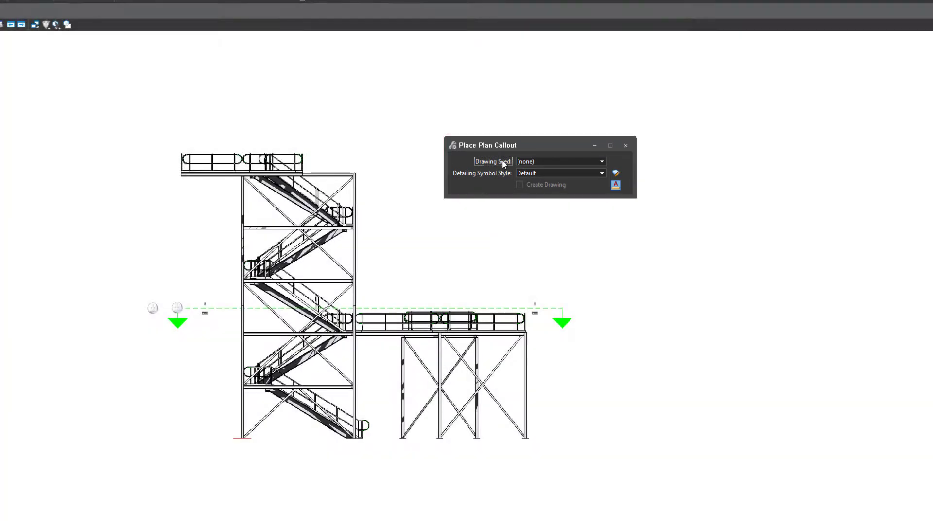
mouse_move(485, 164)
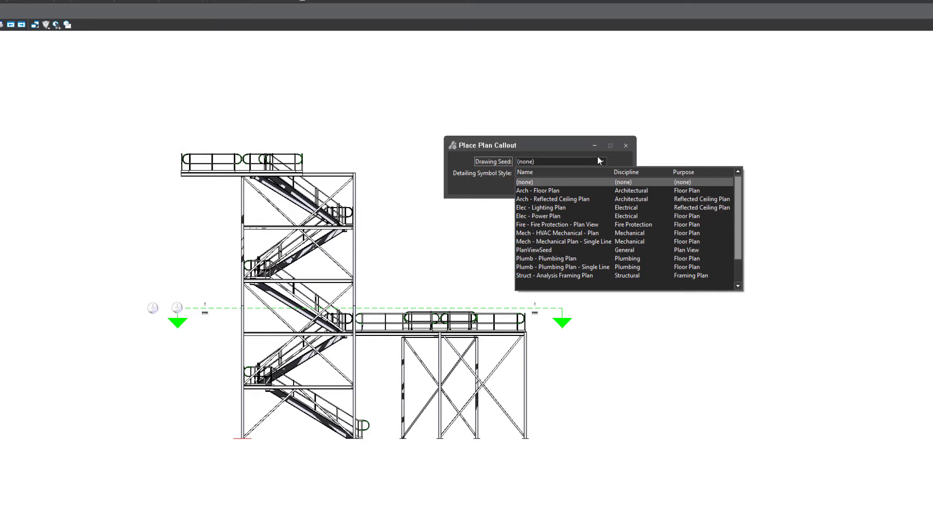
scroll("down", 3)
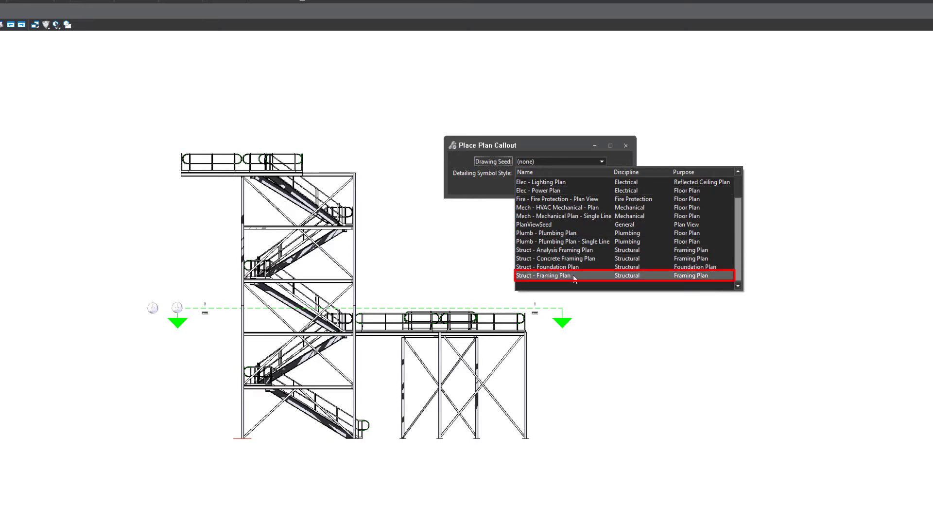
left_click(544, 276)
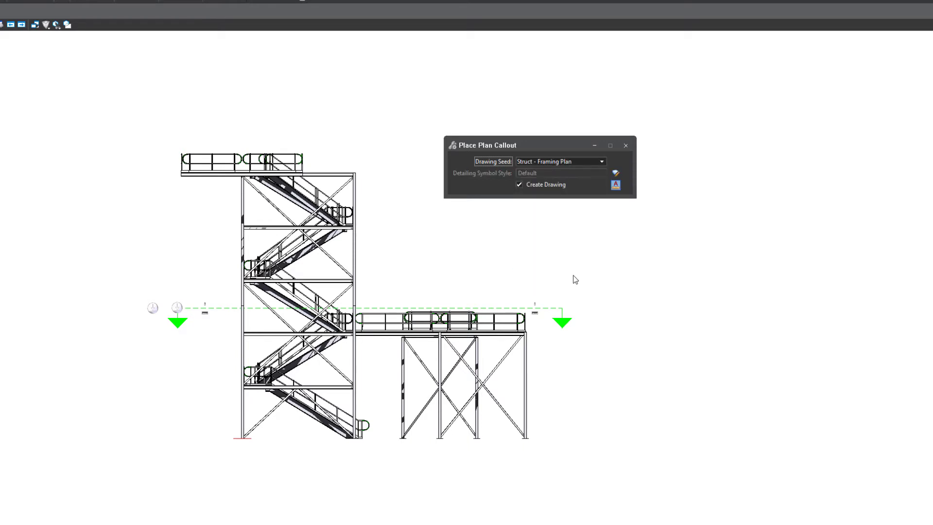
mouse_move(555, 211)
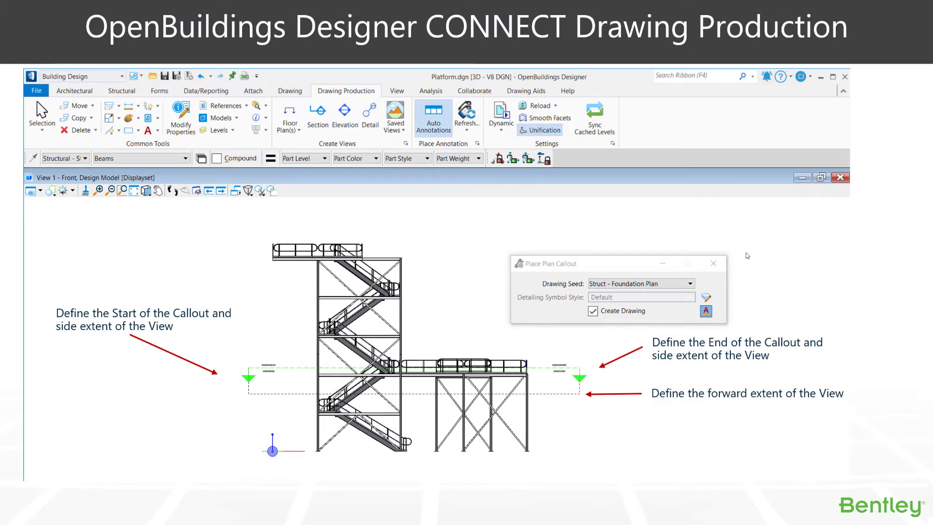
mouse_move(446, 258)
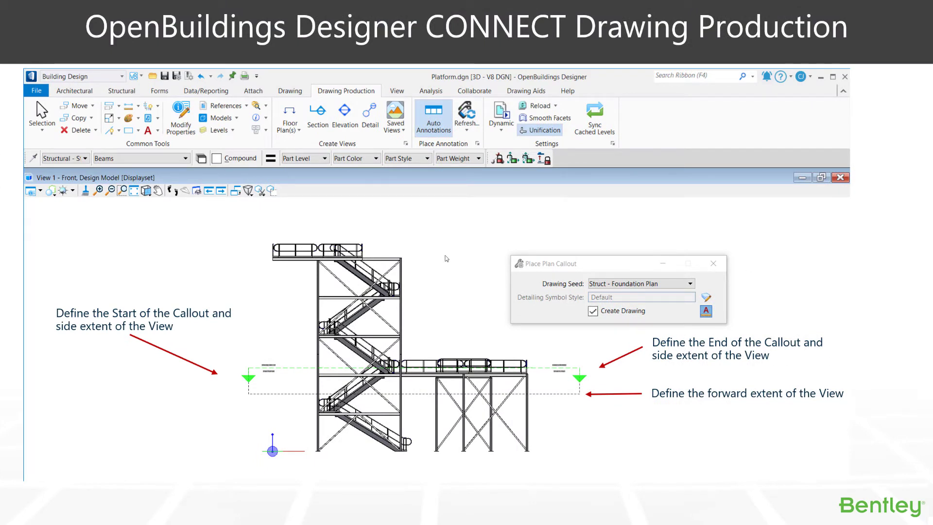
mouse_move(583, 247)
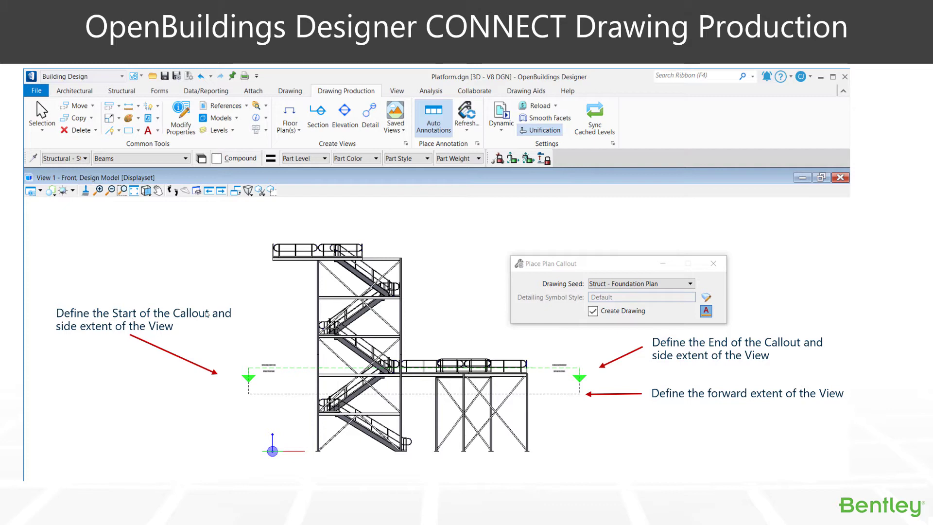
mouse_move(249, 368)
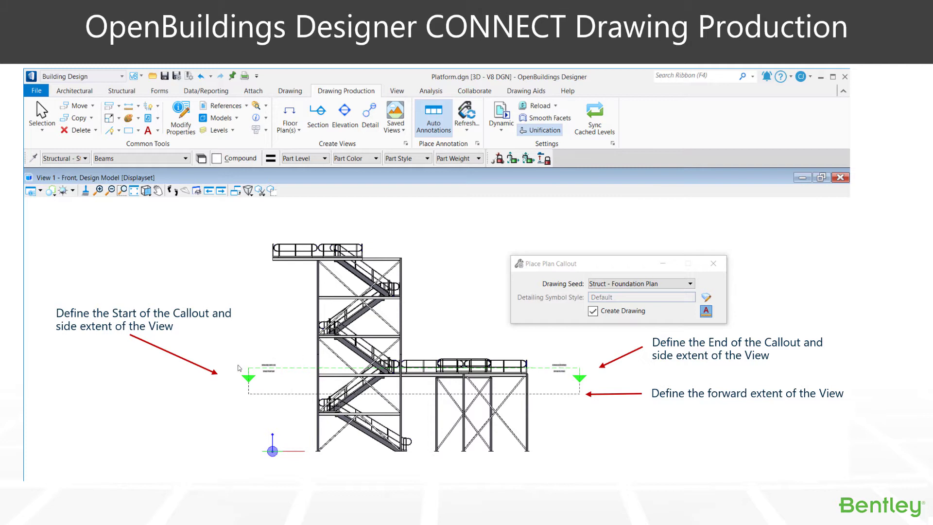
mouse_move(260, 419)
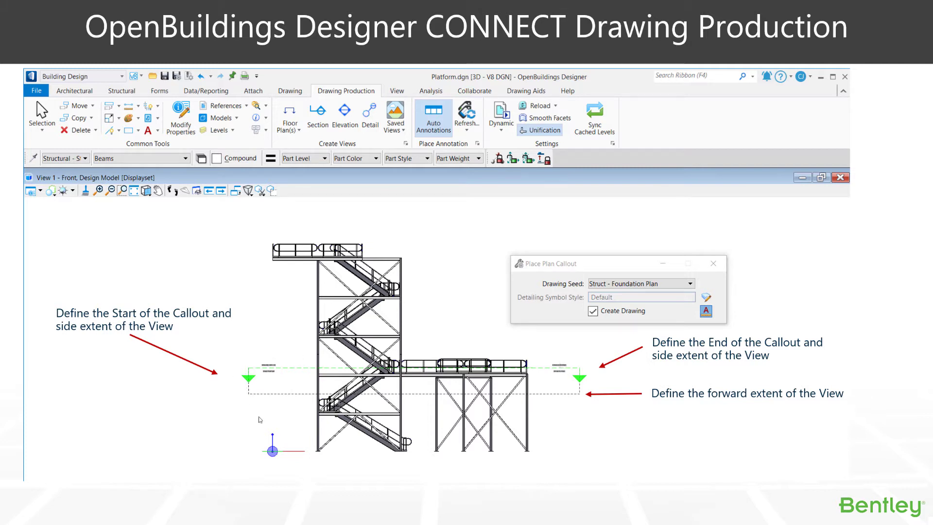
mouse_move(585, 413)
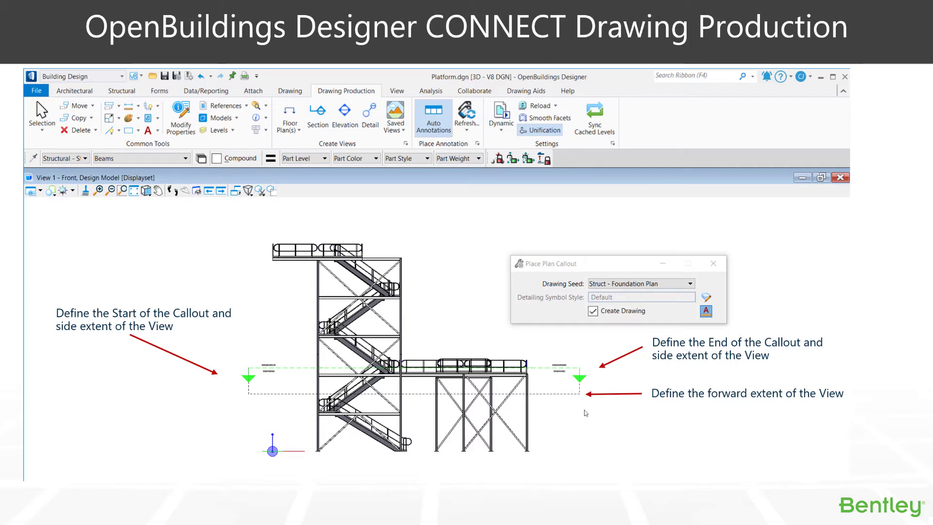
mouse_move(576, 464)
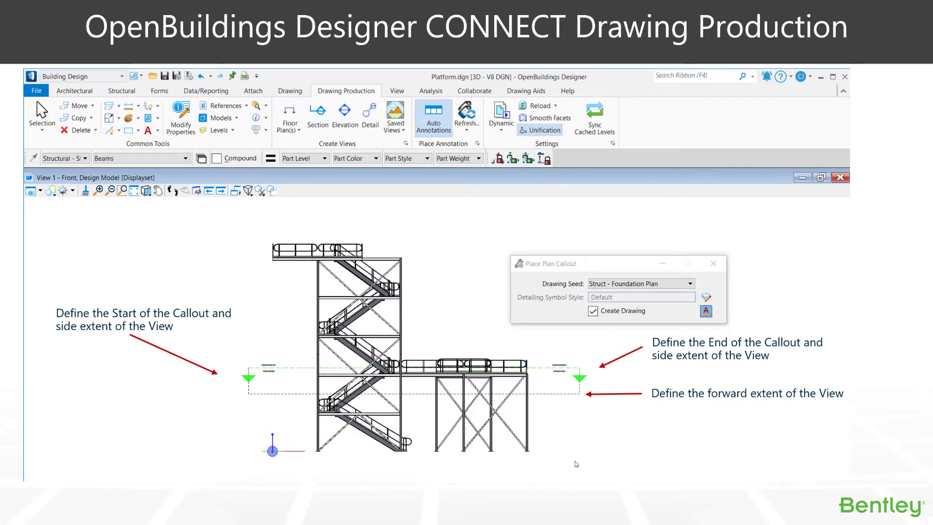
mouse_move(551, 444)
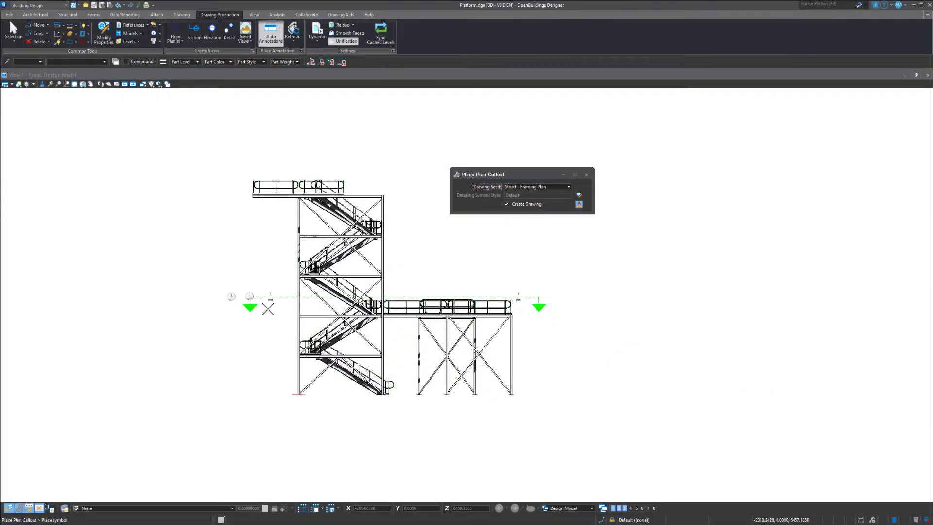
Step: Fix the plan callout's end point across the platform in the front view
left_click(262, 309)
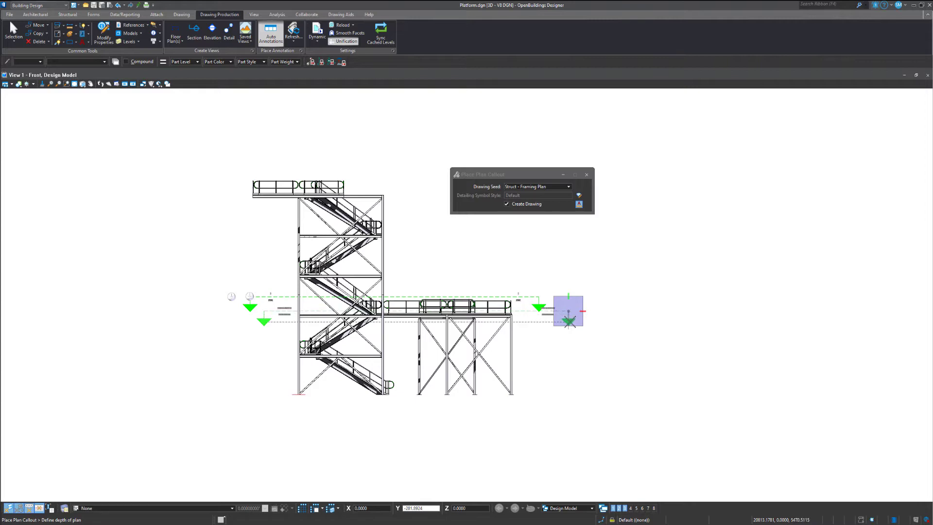
mouse_move(568, 336)
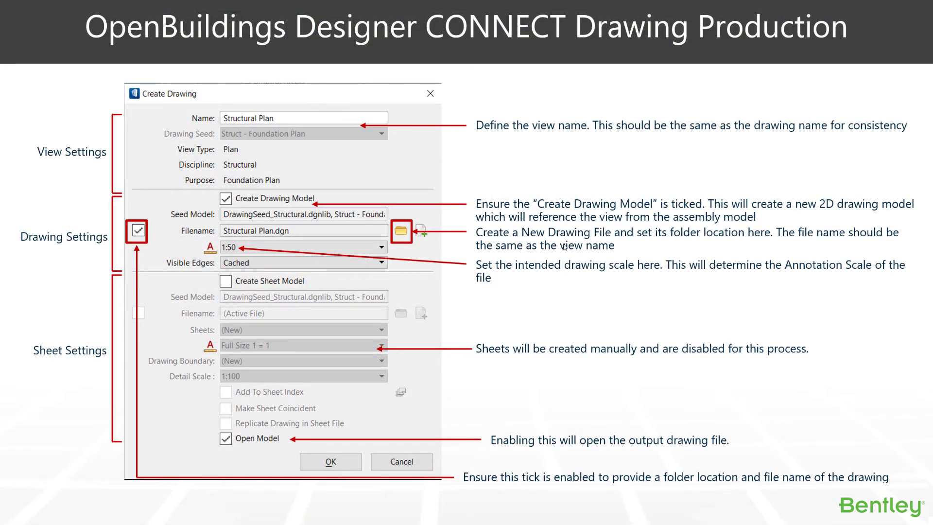
mouse_move(76, 141)
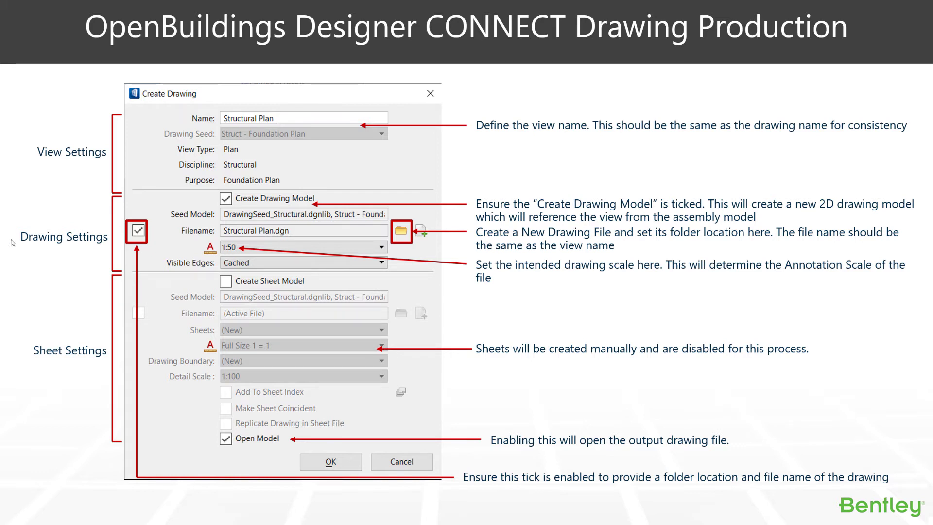
mouse_move(86, 240)
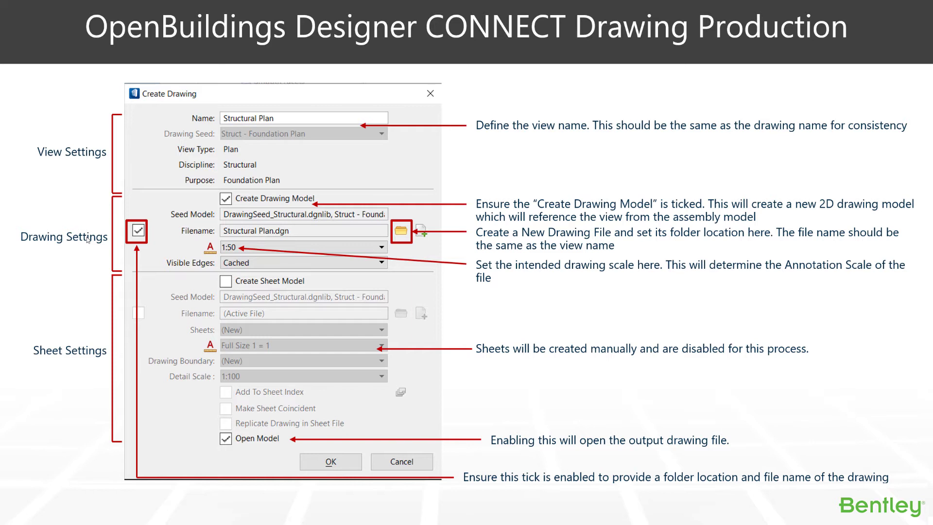
mouse_move(430, 240)
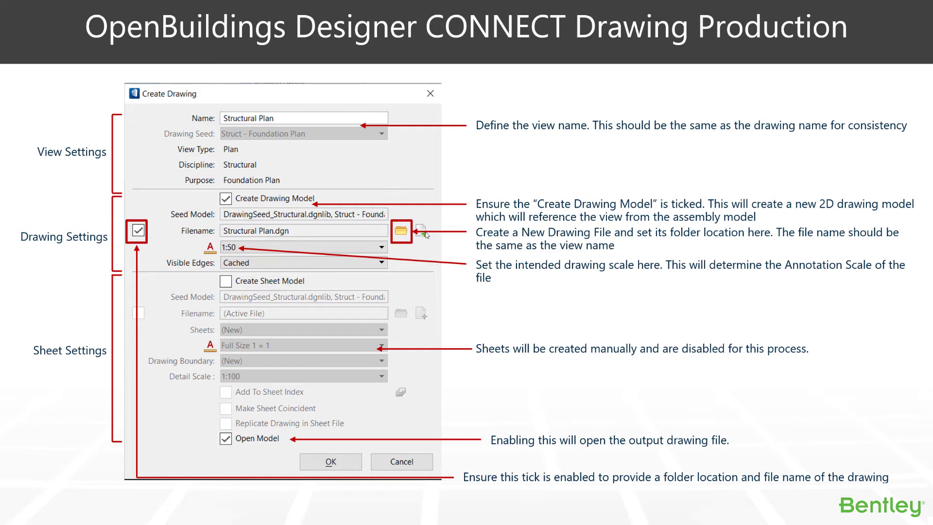
mouse_move(178, 269)
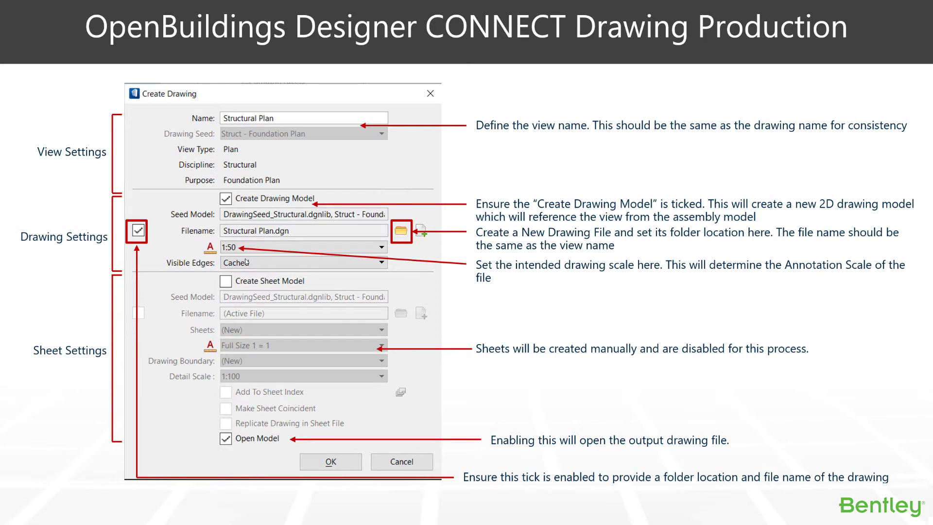
mouse_move(271, 263)
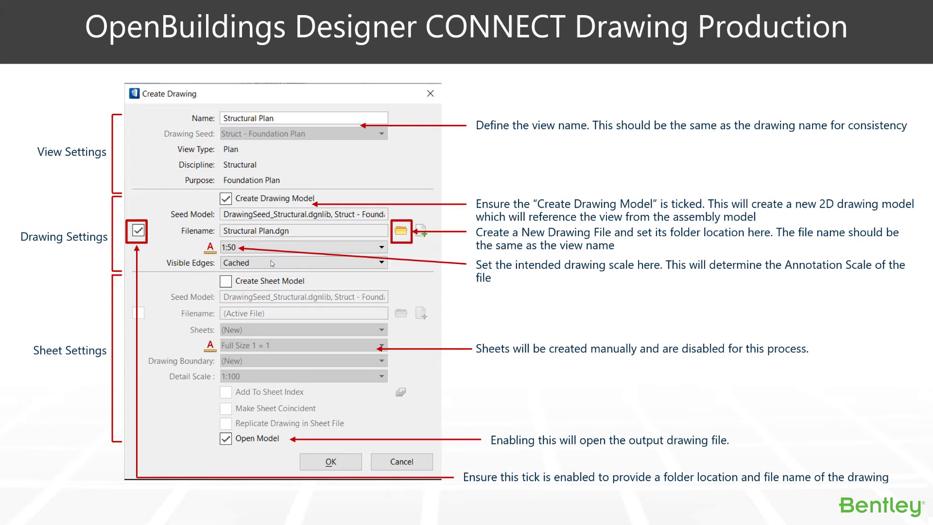
mouse_move(158, 208)
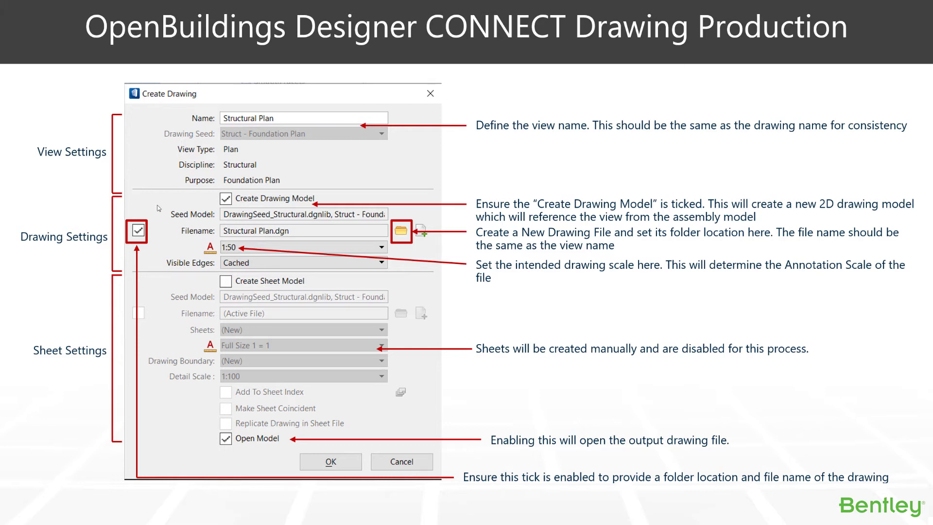
mouse_move(278, 356)
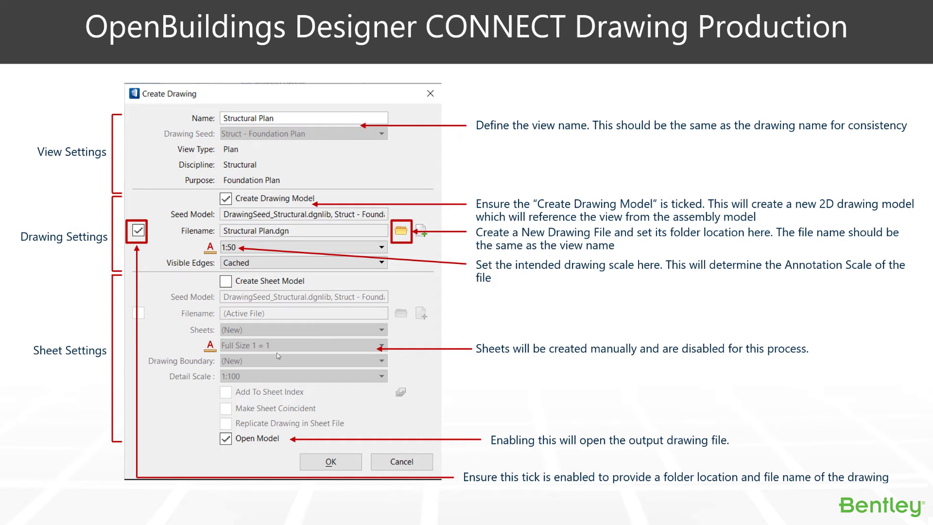
mouse_move(610, 420)
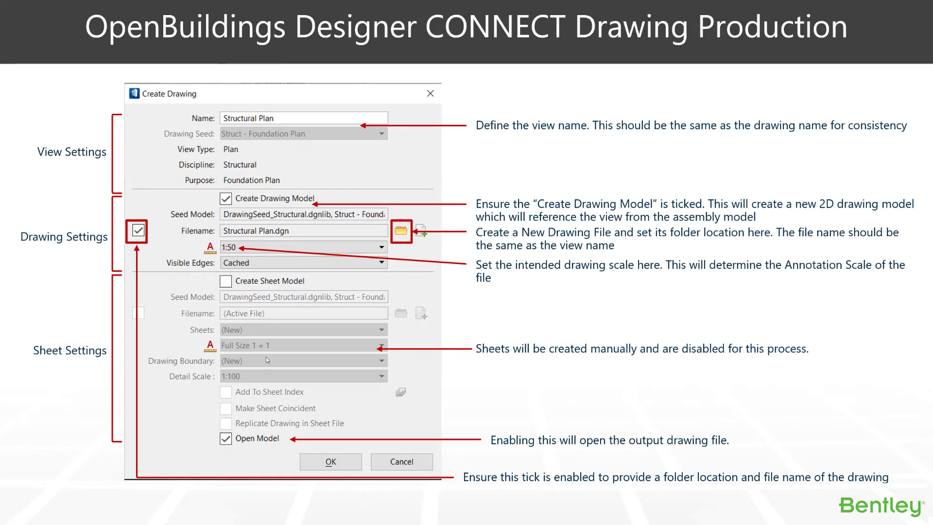
mouse_move(342, 232)
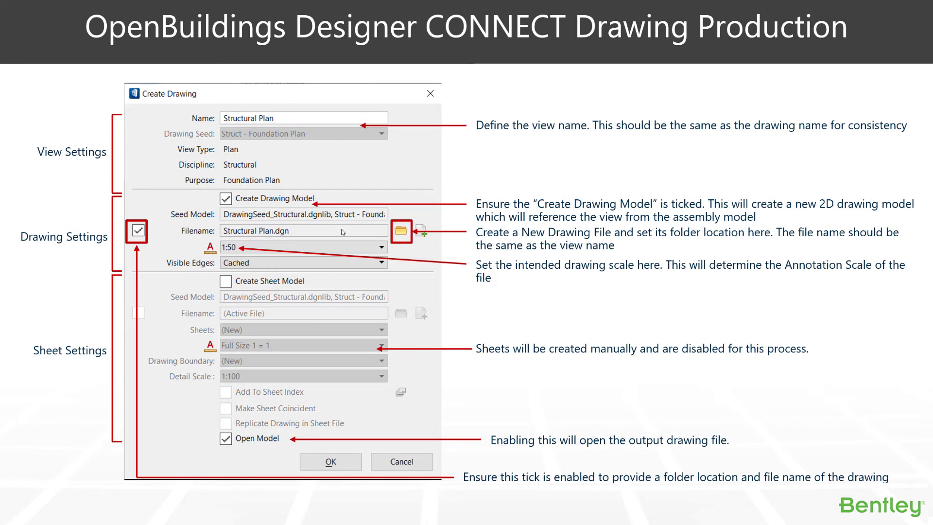
mouse_move(275, 203)
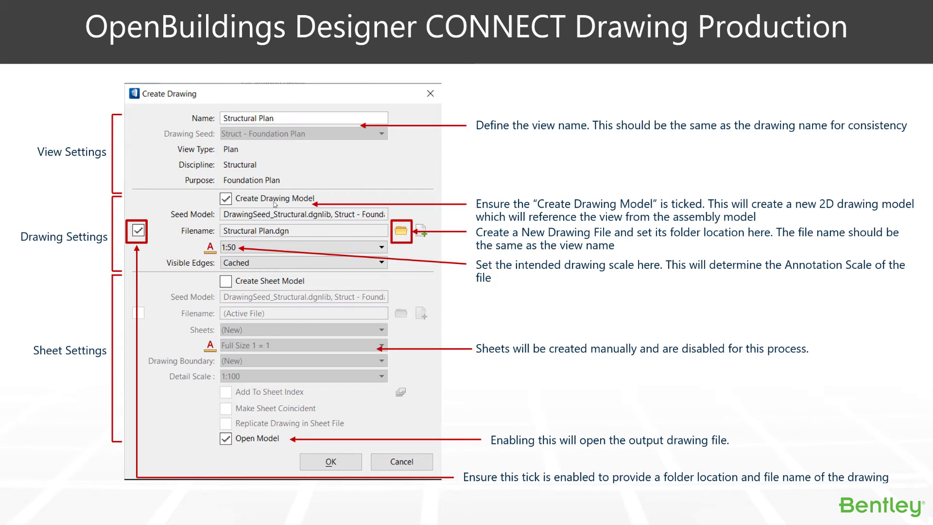
mouse_move(541, 449)
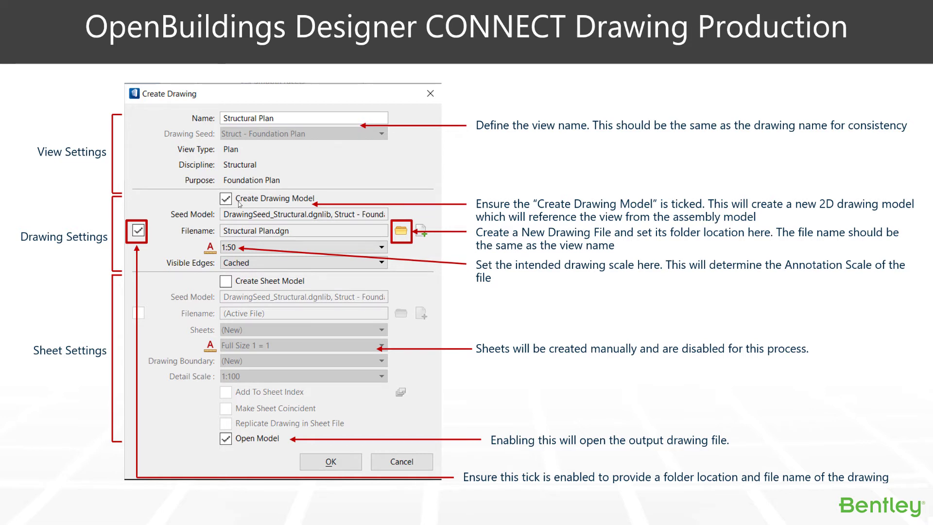
mouse_move(154, 402)
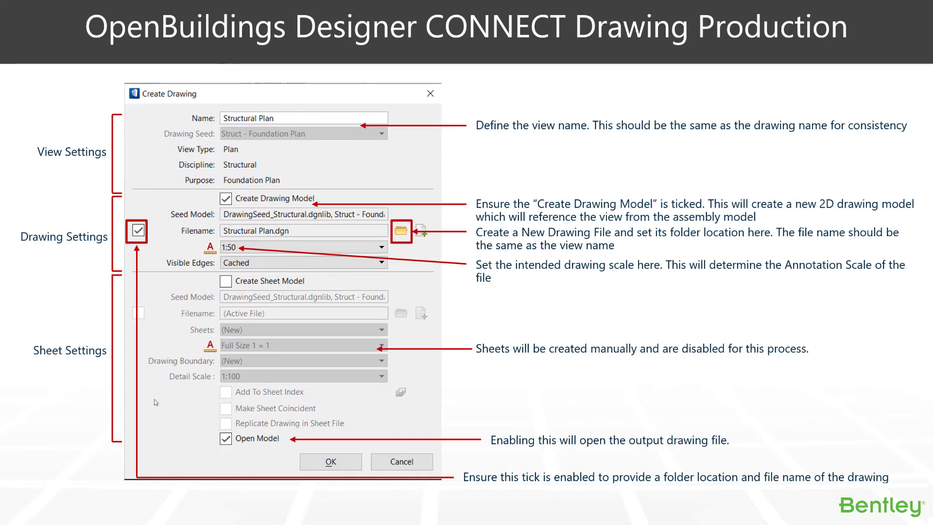
mouse_move(238, 449)
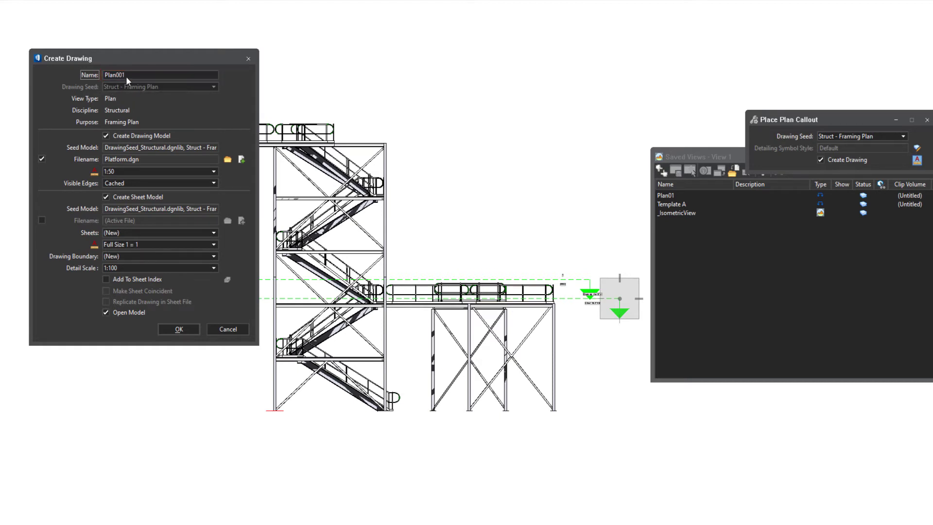
mouse_move(110, 87)
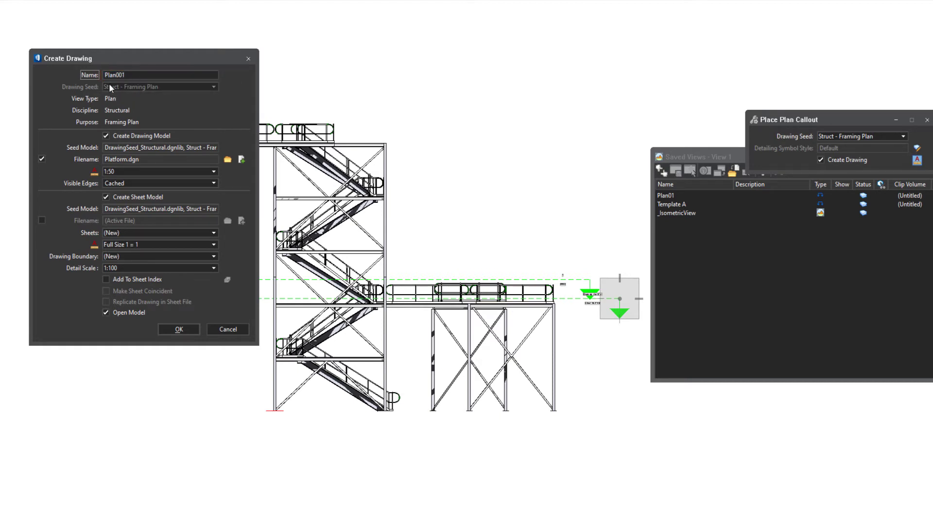
Step: Check that the Create Drawing name field reads Plan001
left_click(136, 75)
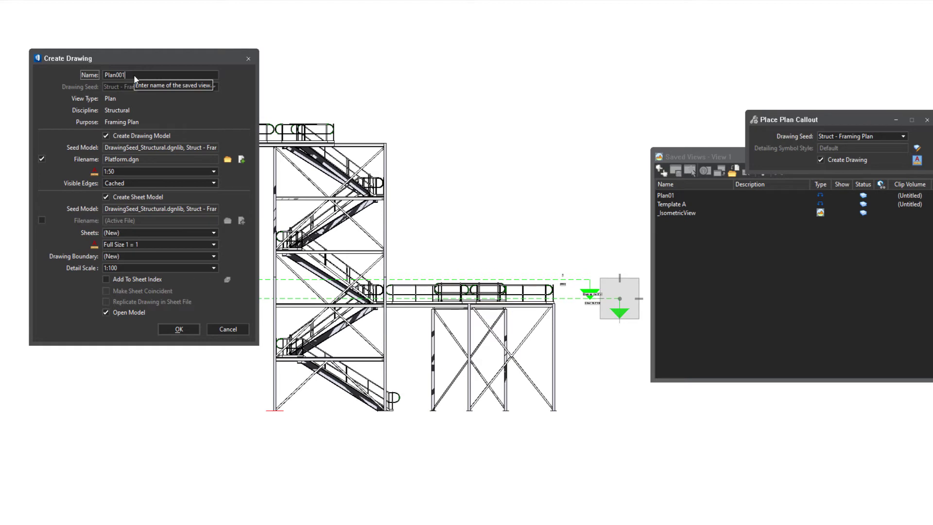
mouse_move(110, 171)
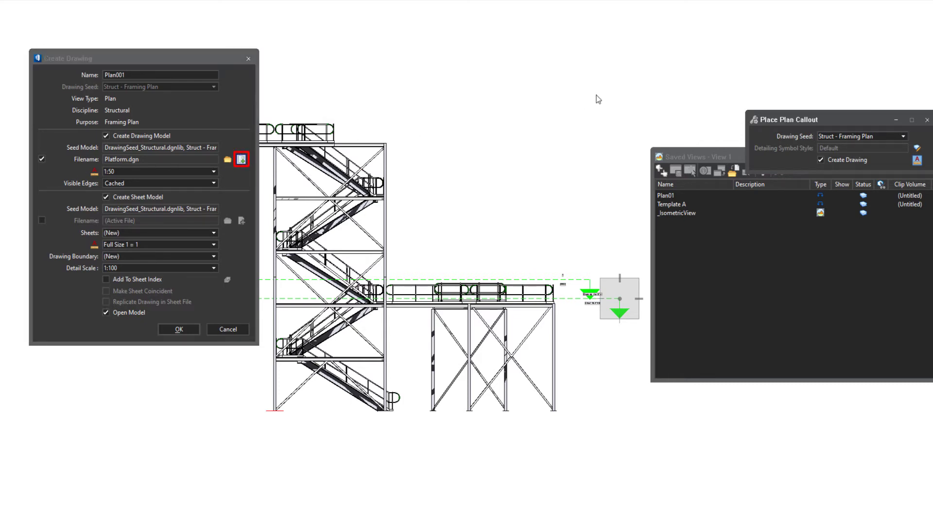
Step: Save a new drawing file named Plan001 in the parent project's Drawings folder
left_click(241, 159)
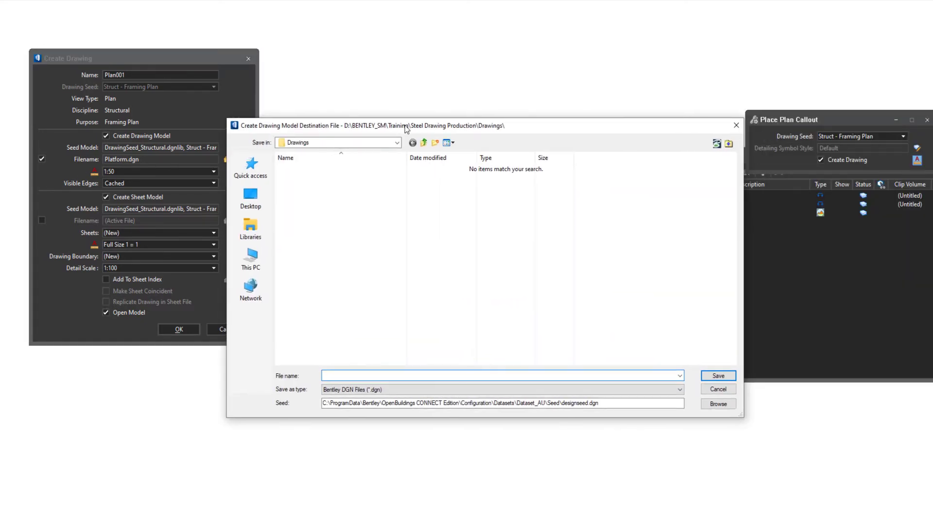
mouse_move(424, 142)
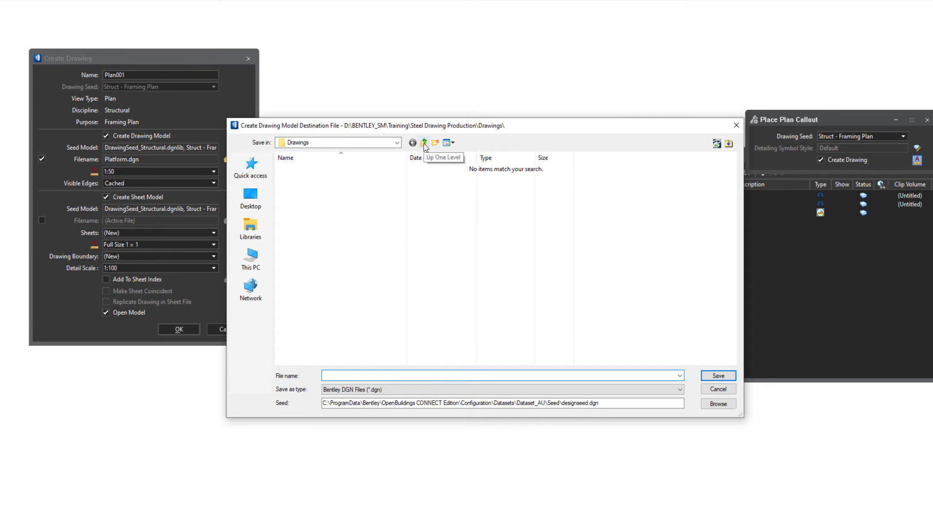
left_click(423, 142)
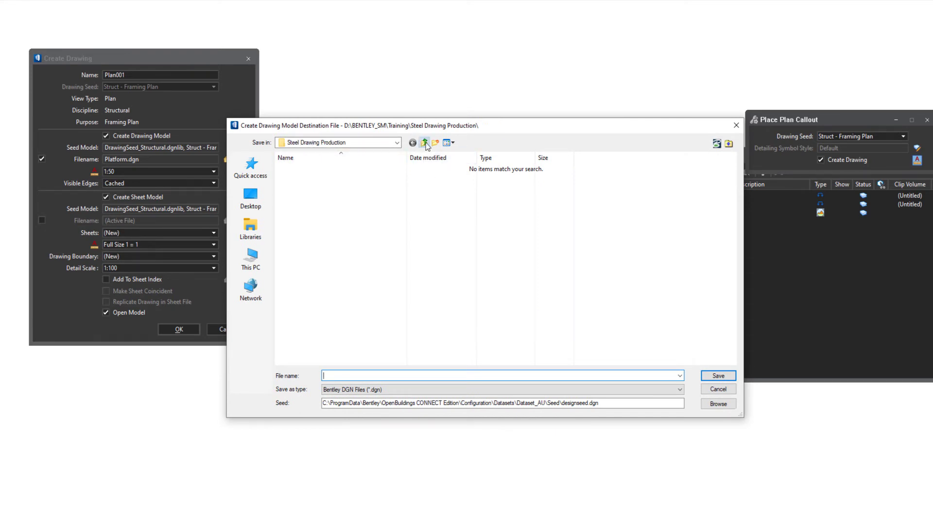
left_click(424, 142)
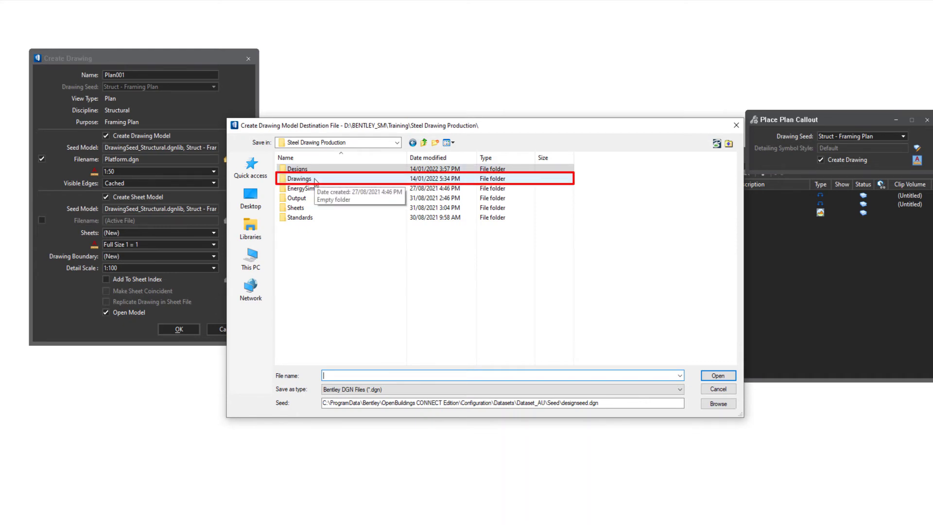
double_click(300, 178)
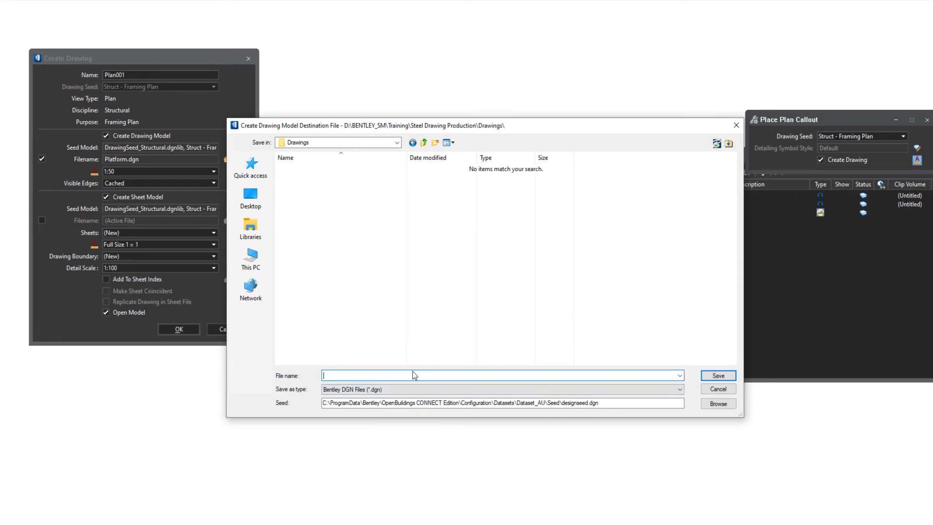
type("Plan001")
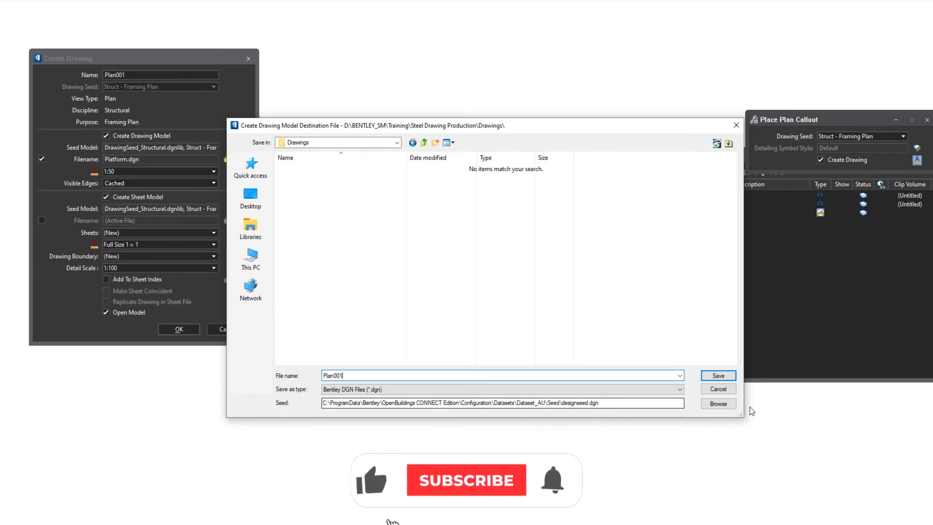
left_click(718, 375)
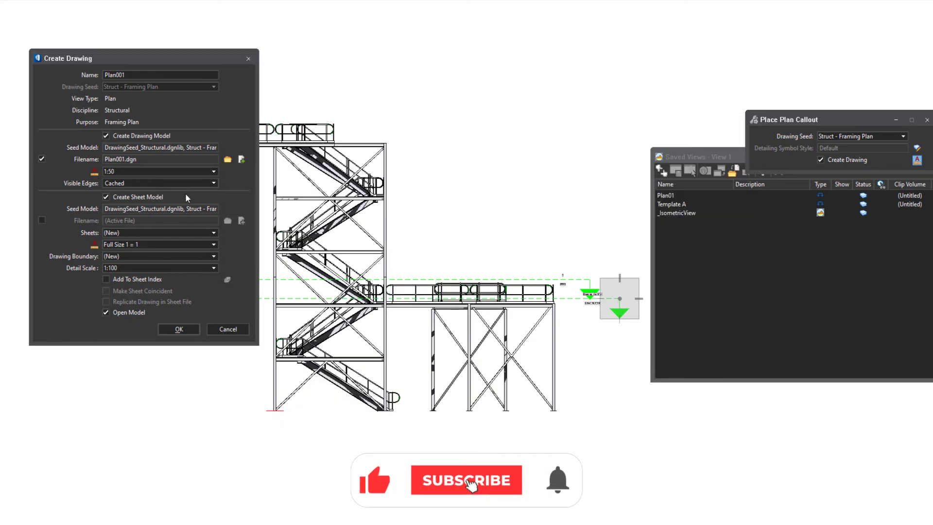
Step: Set Visible Edges to Cached in the Create Drawing dialog
left_click(466, 480)
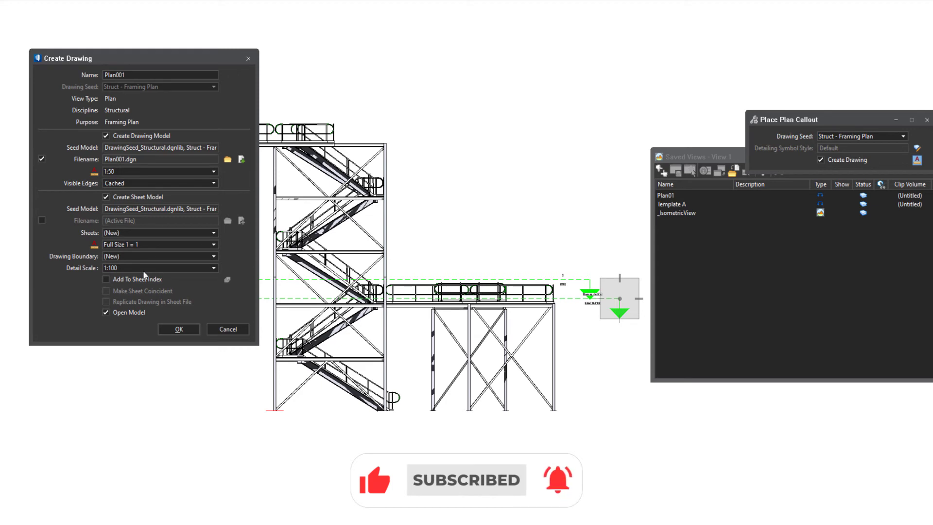
left_click(105, 197)
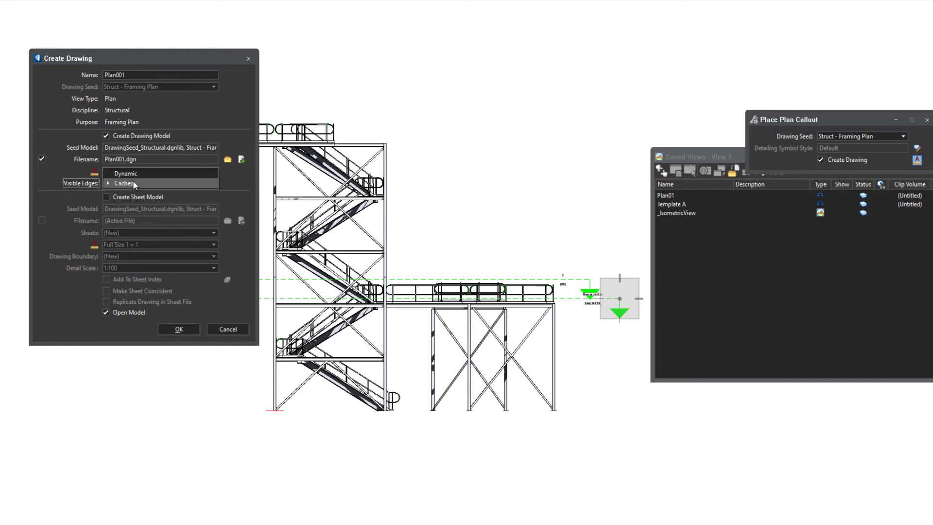
left_click(124, 183)
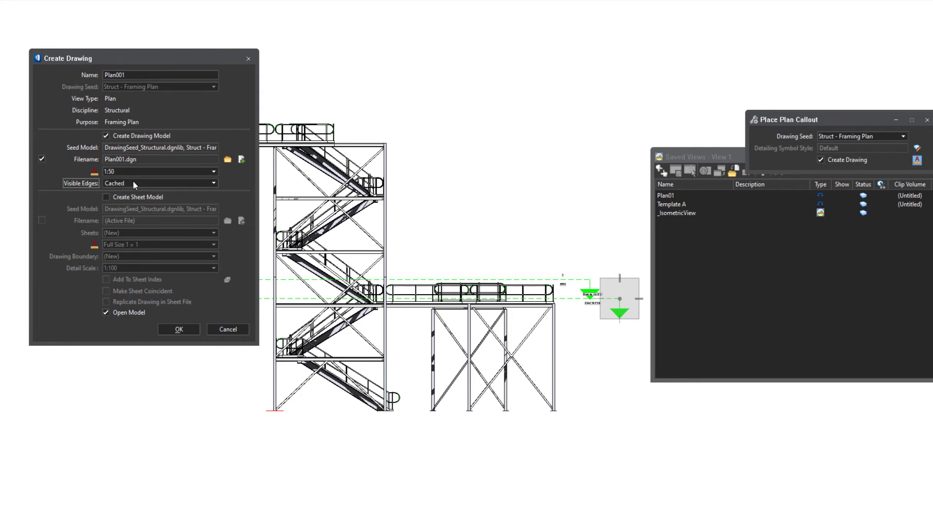
mouse_move(176, 330)
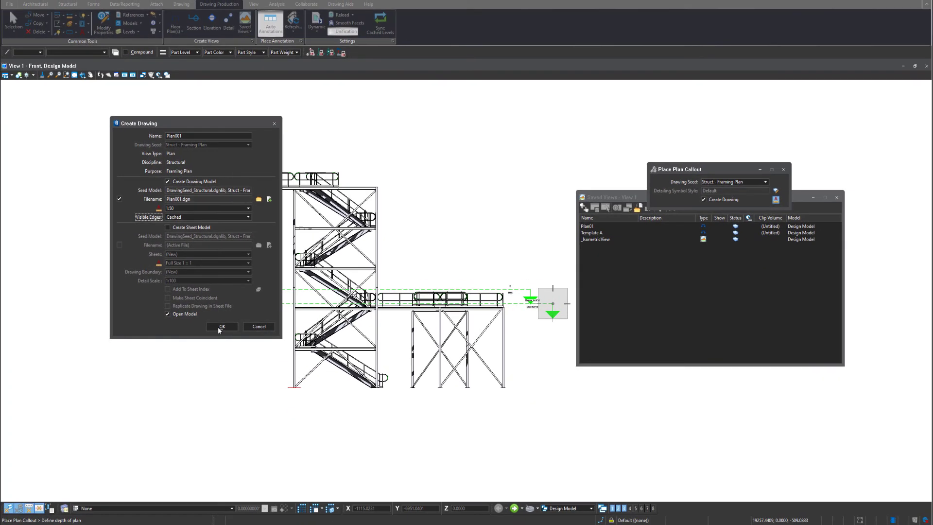
Step: Confirm Create Drawing with OK to generate the Plan001 drawing model
left_click(221, 326)
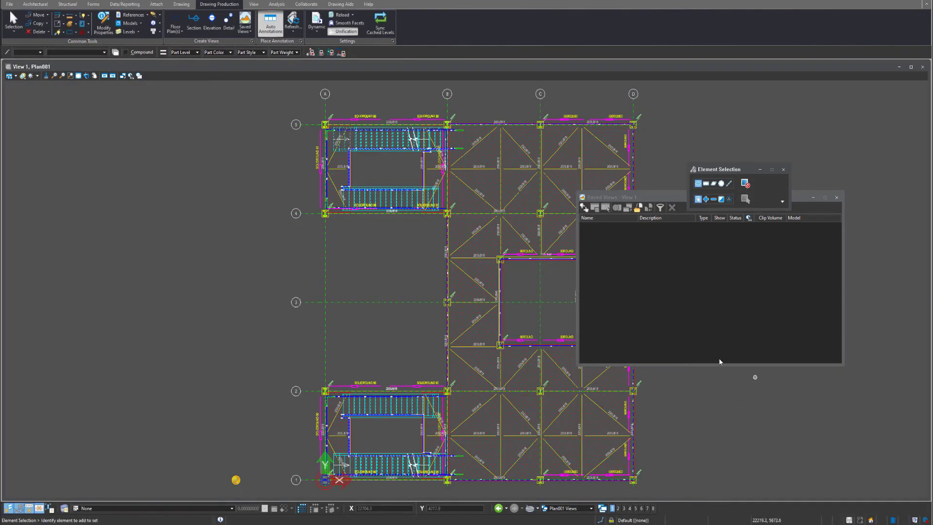
mouse_move(672, 252)
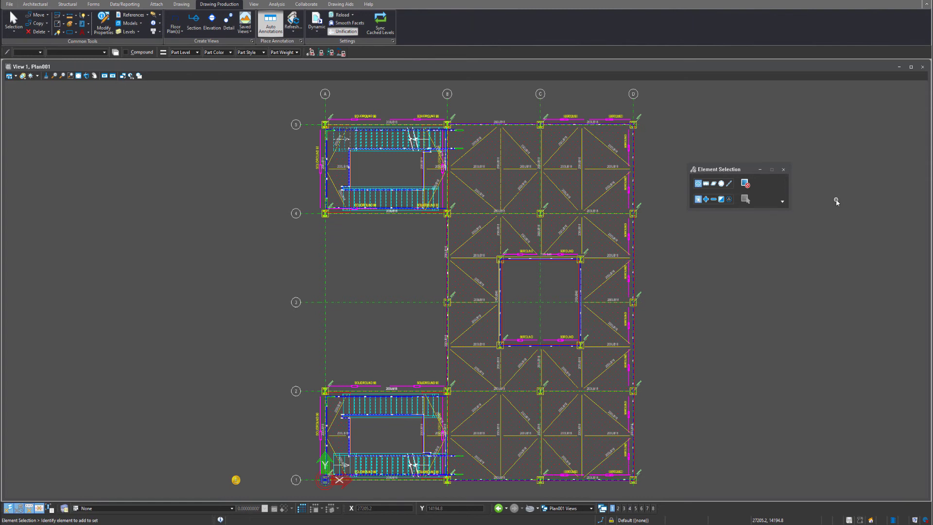
mouse_move(760, 314)
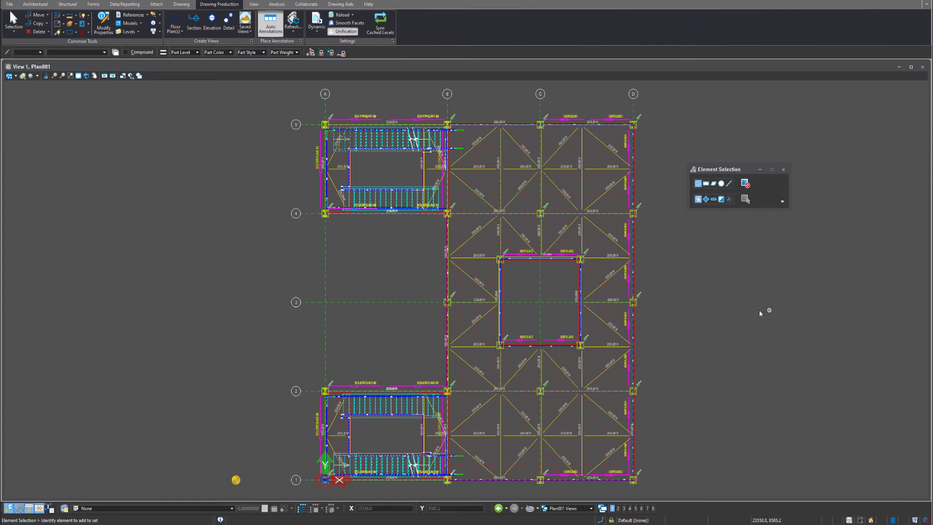
mouse_move(696, 266)
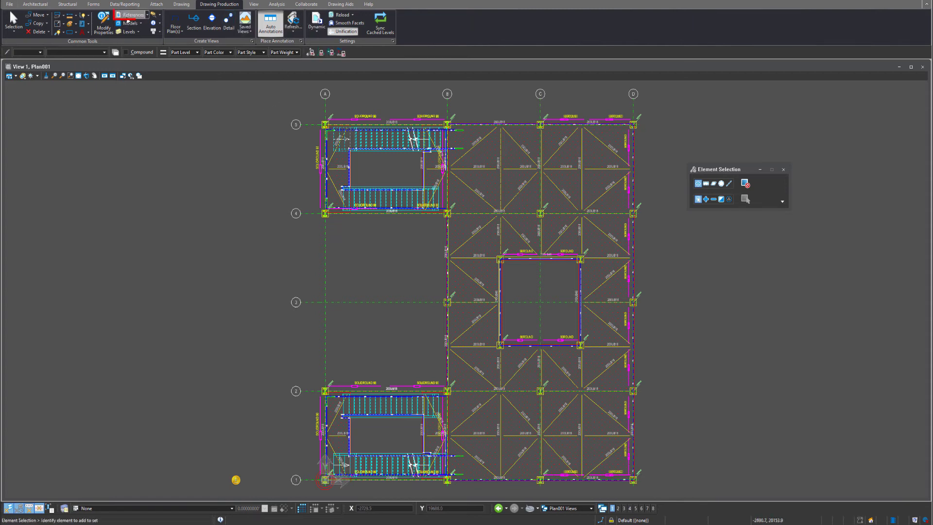
left_click(132, 15)
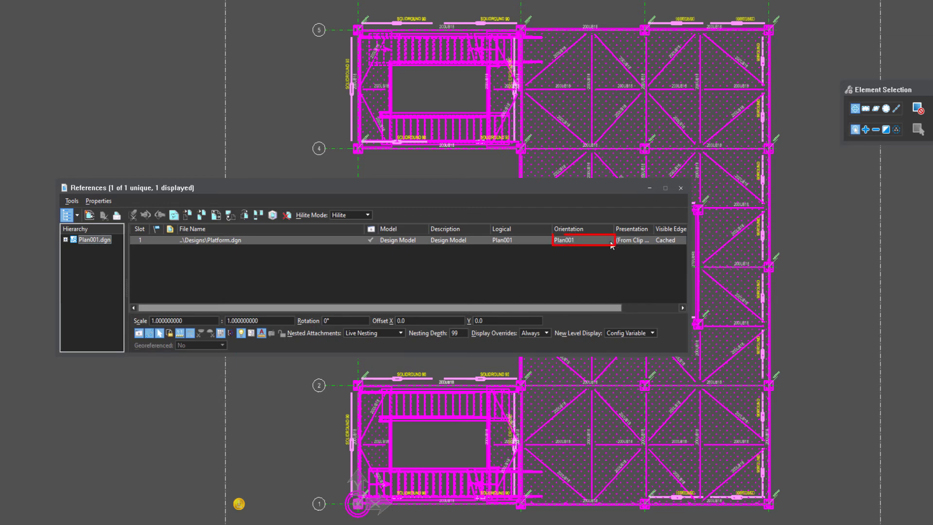
left_click(610, 240)
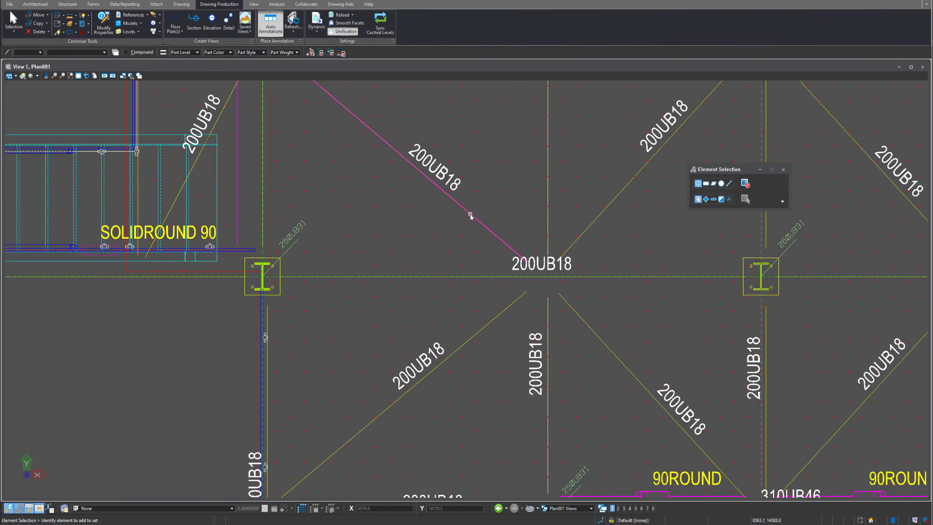
mouse_move(470, 216)
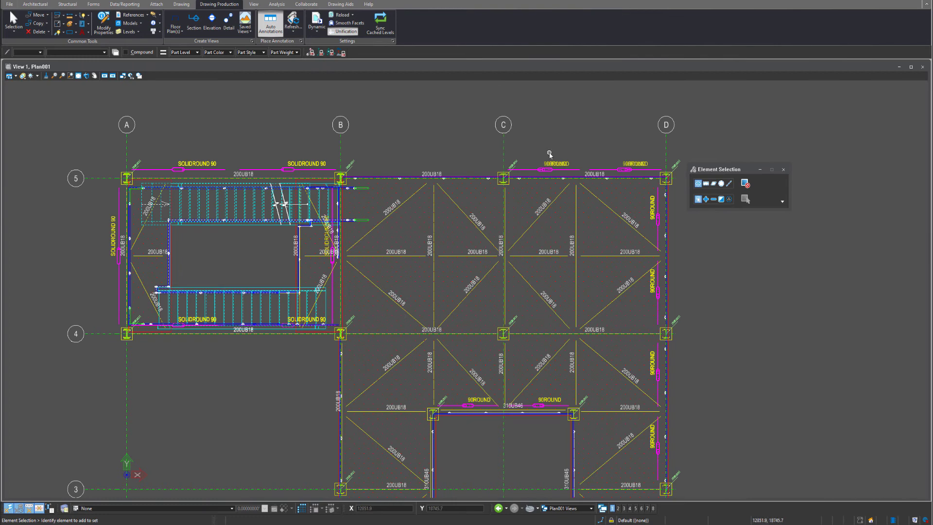
mouse_move(569, 155)
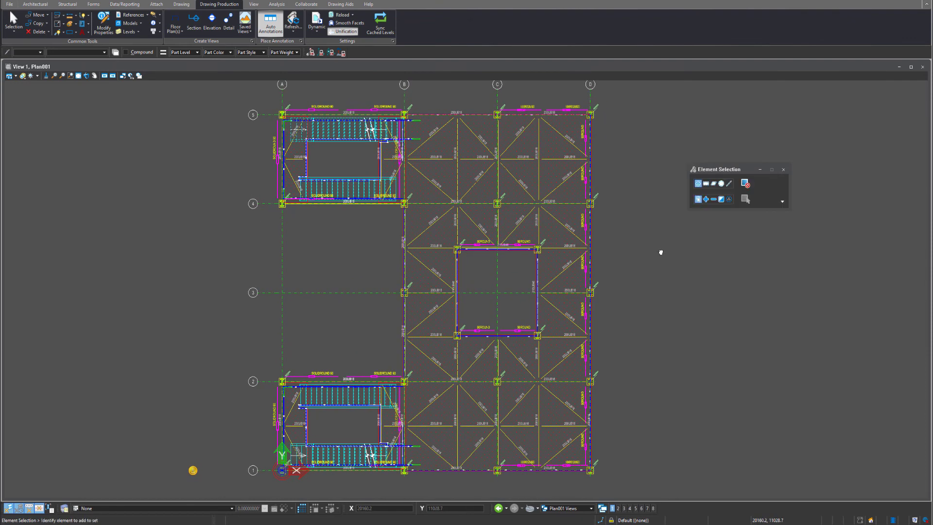
mouse_move(663, 255)
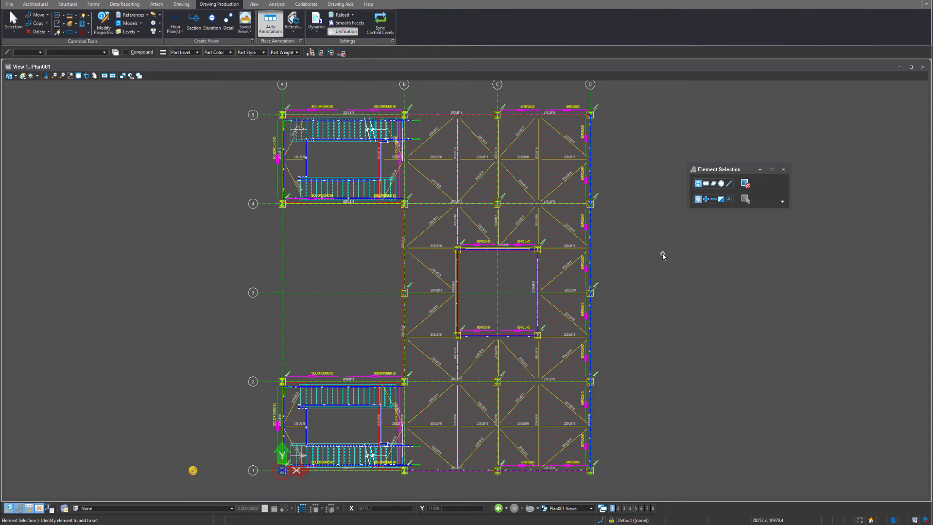
mouse_move(662, 254)
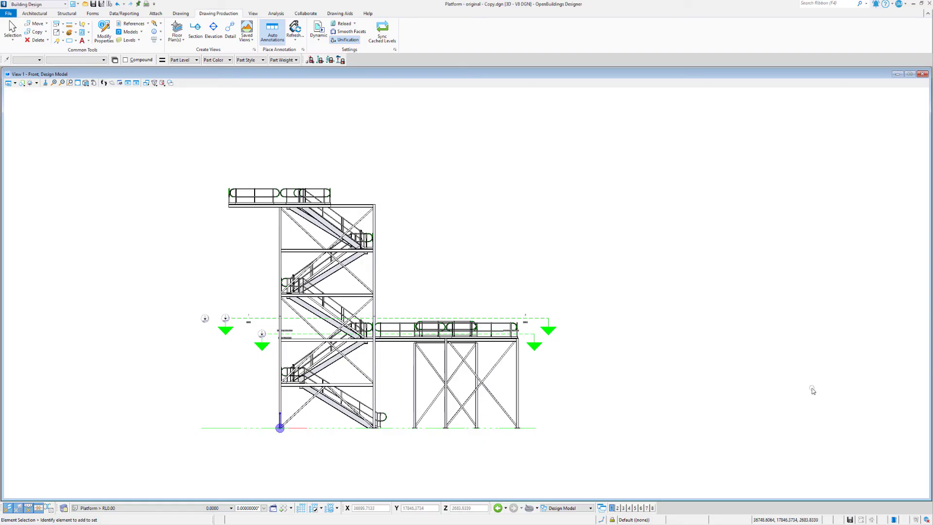
mouse_move(706, 328)
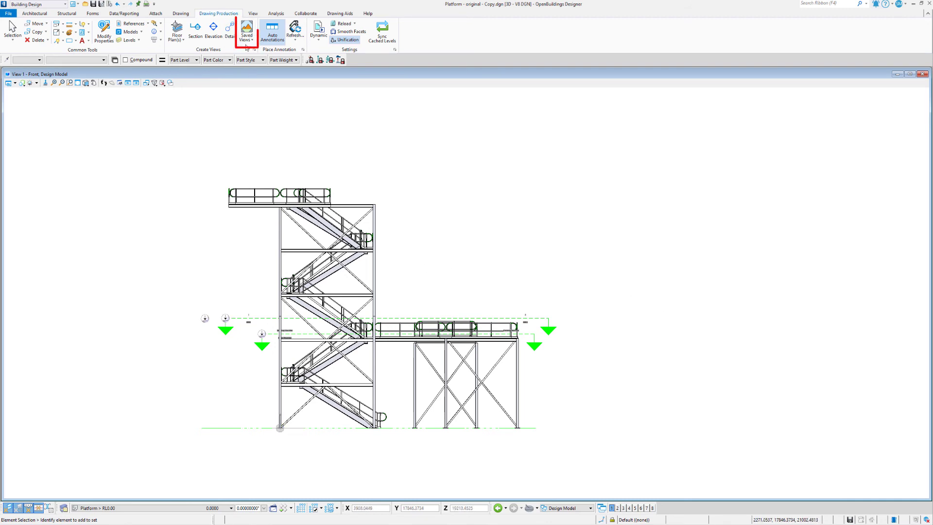
Step: Open the Saved Views dialog, then select and deselect the plan callout
left_click(247, 29)
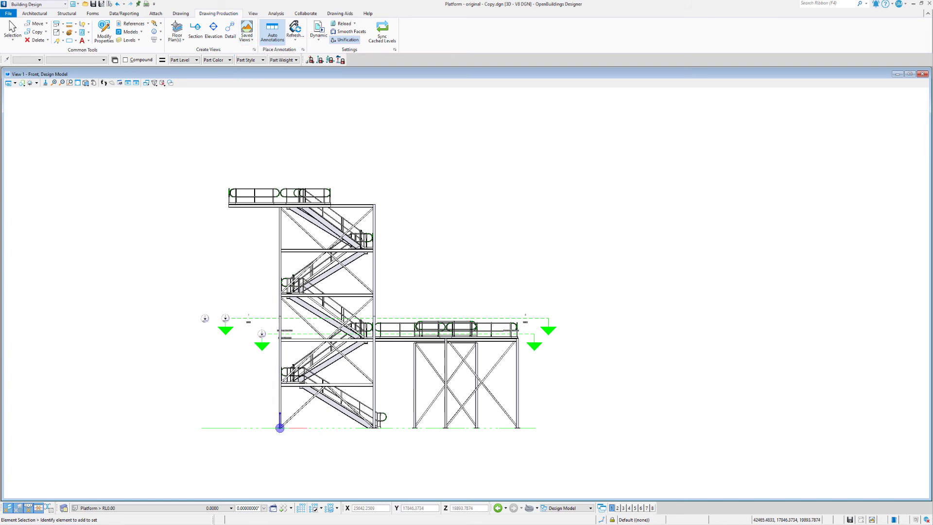
left_click(246, 29)
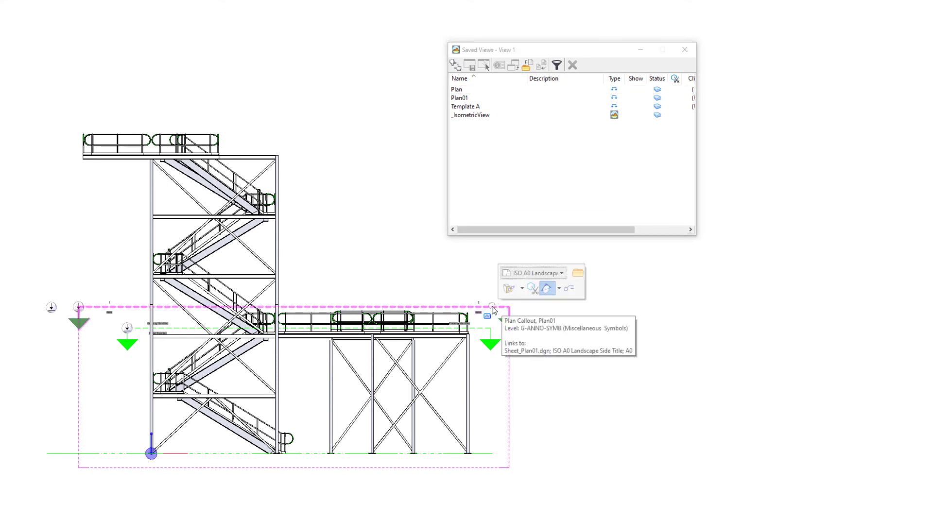
left_click(460, 98)
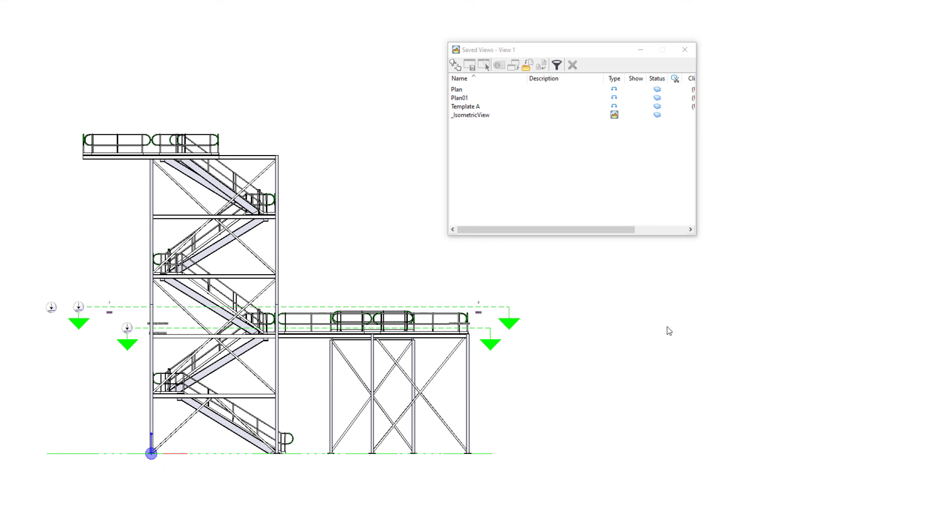
left_click(486, 330)
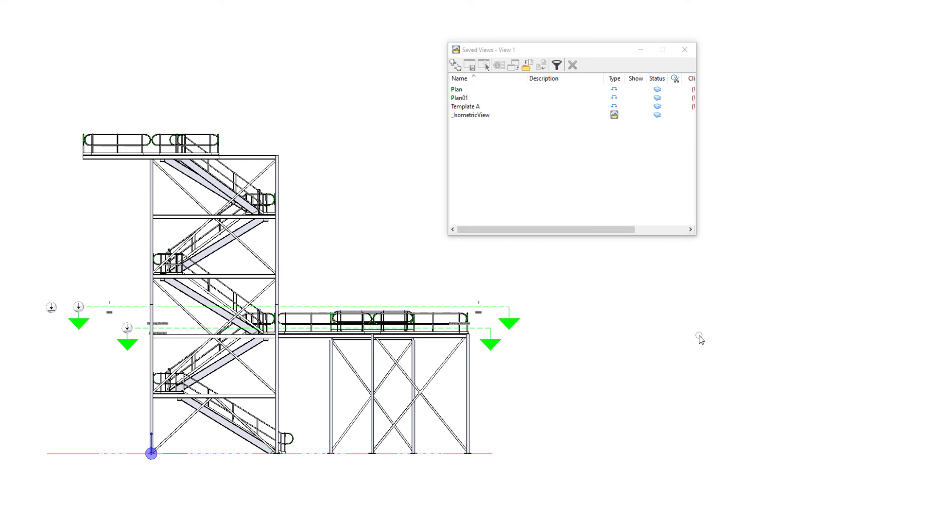
Step: Select the Plan saved view in the Saved Views list and apply it to View 1
left_click(465, 106)
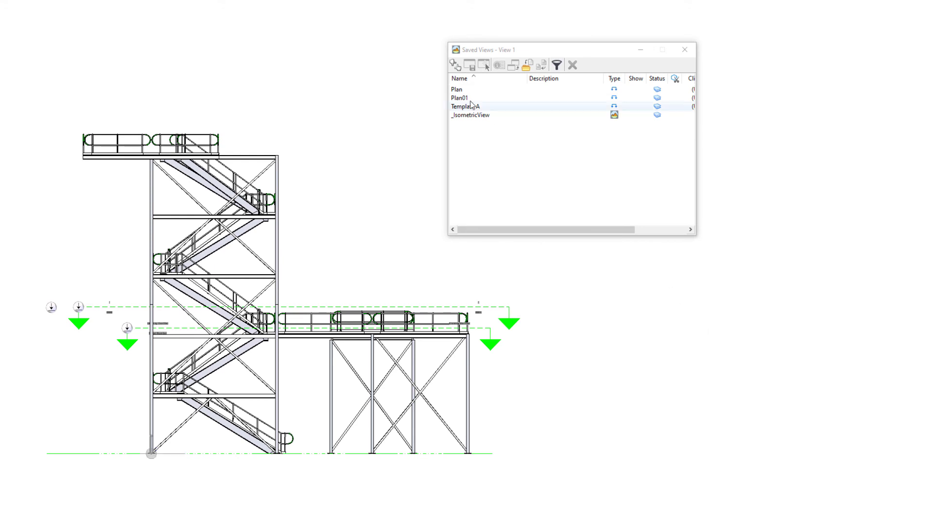
left_click(456, 89)
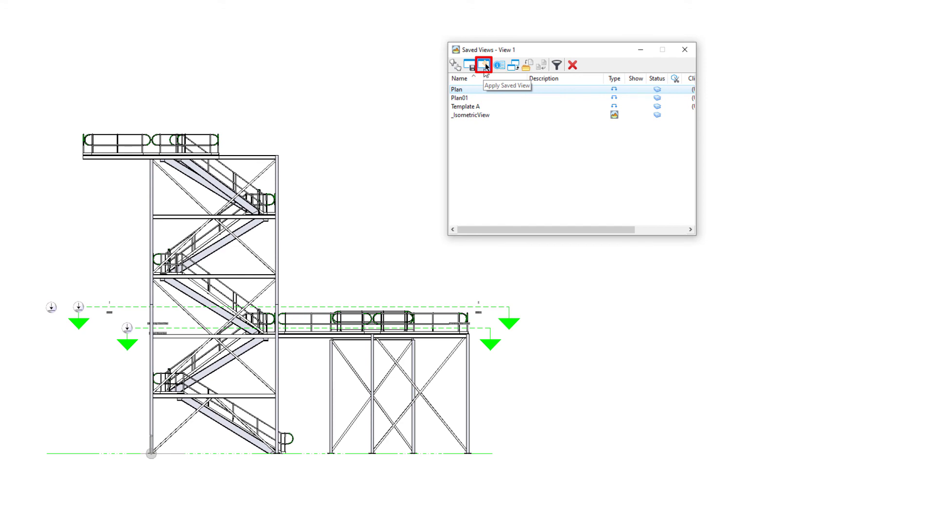
left_click(483, 65)
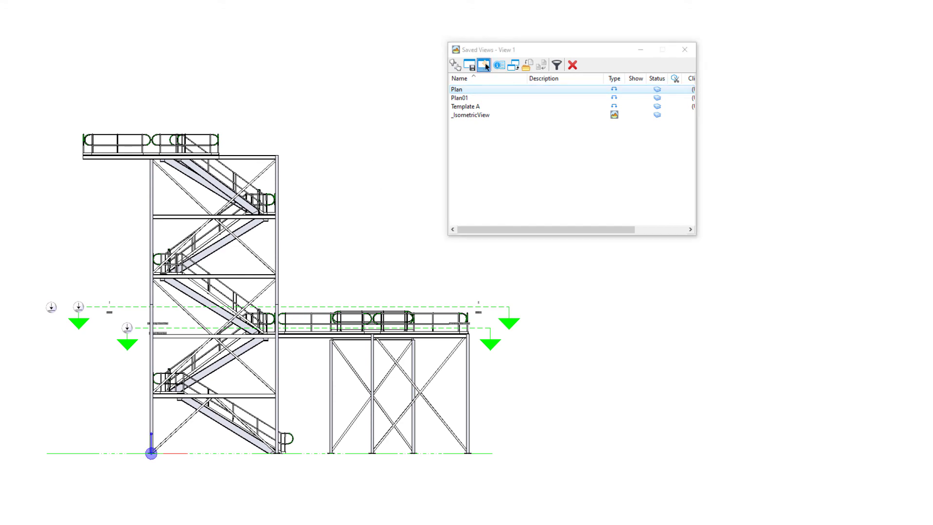
left_click(483, 65)
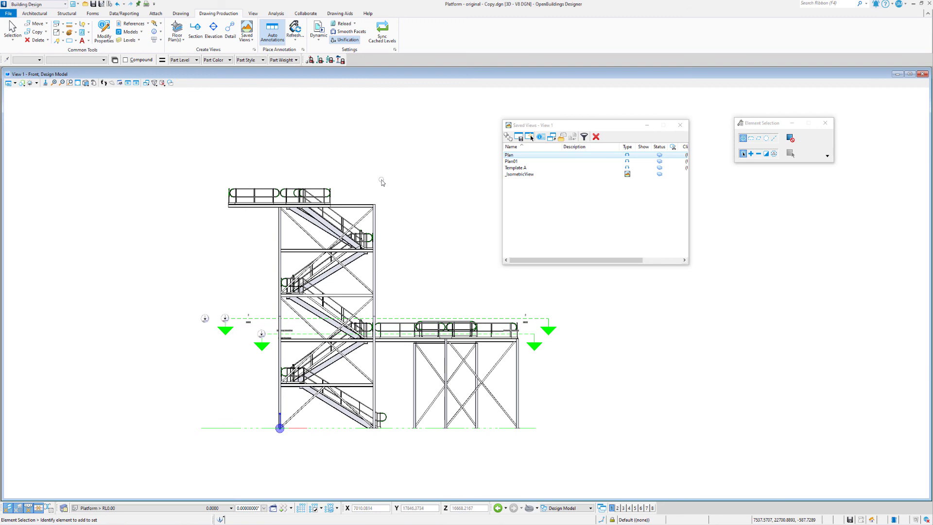
mouse_move(183, 229)
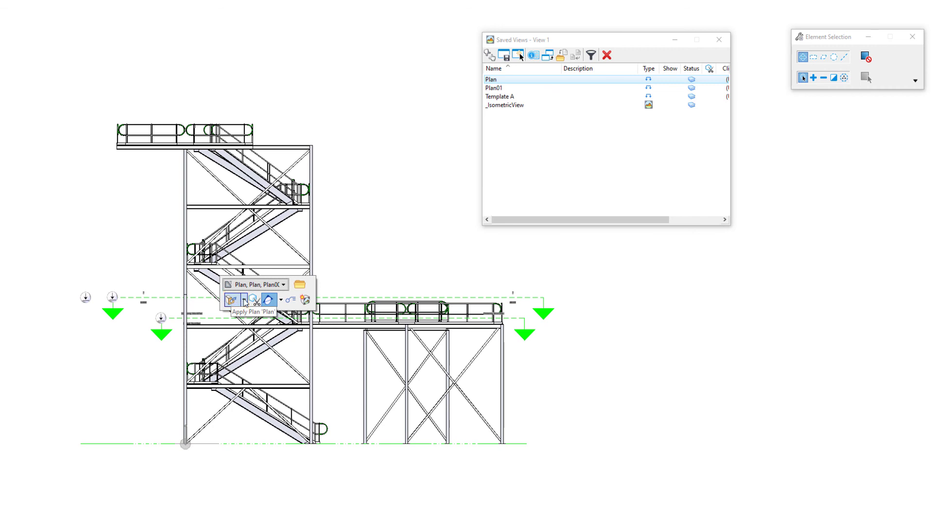
Step: Show the Plan view's apply options: camera position, clip planes, annotations and levels
left_click(243, 299)
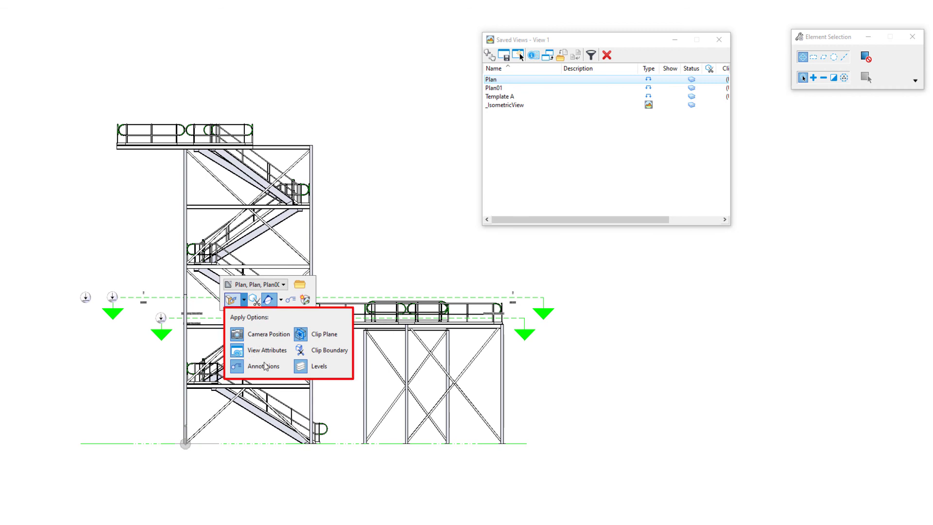
mouse_move(284, 349)
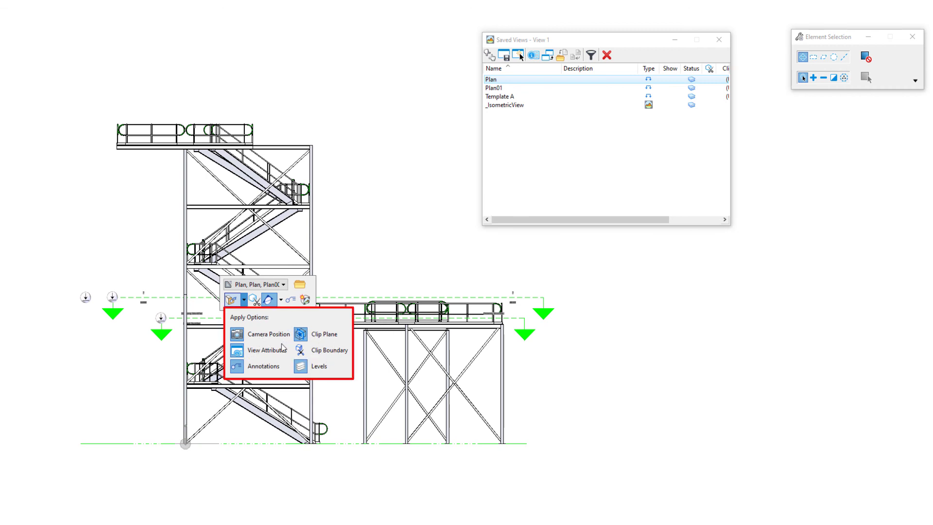